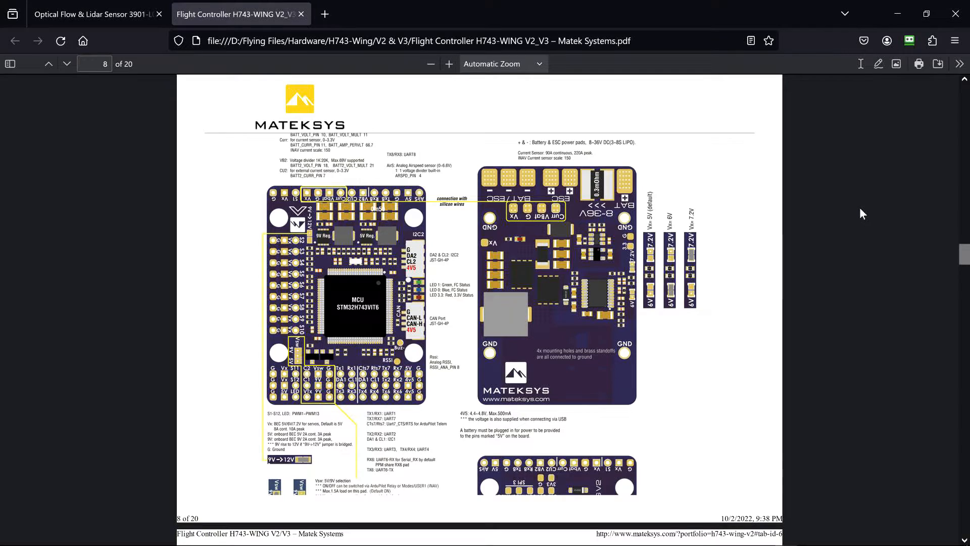
{"action": "mouse_move", "coordinate": [499, 313]}
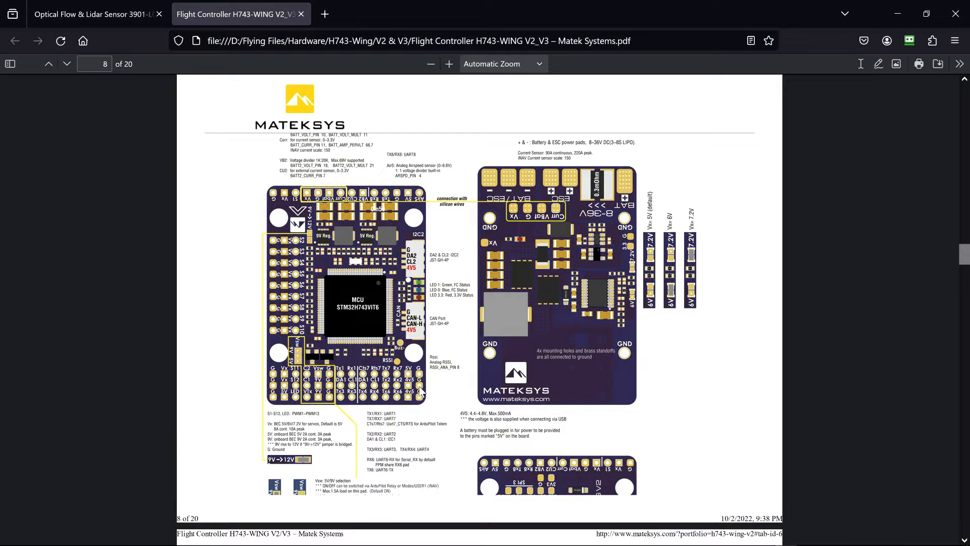
{"action": "mouse_move", "coordinate": [416, 391]}
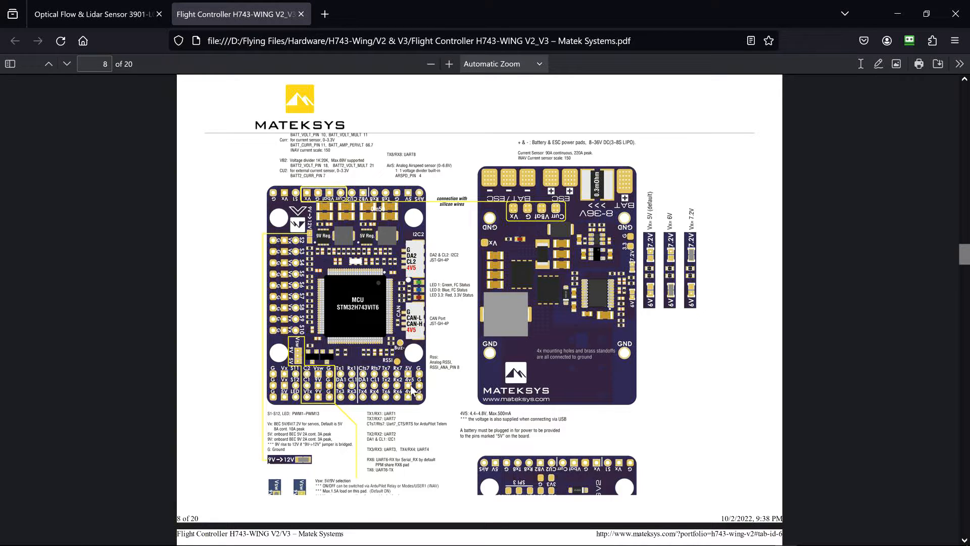
{"action": "mouse_move", "coordinate": [414, 389]}
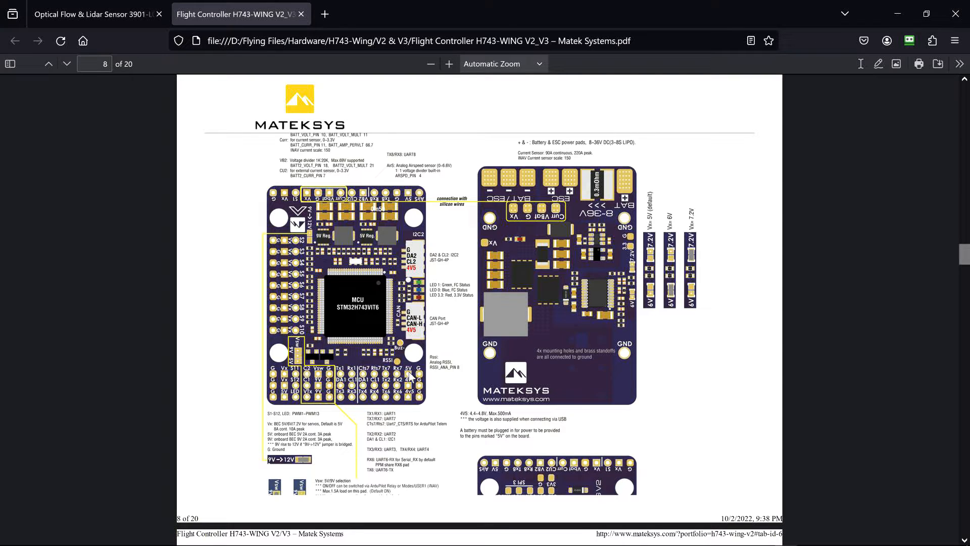
{"action": "mouse_move", "coordinate": [966, 258]}
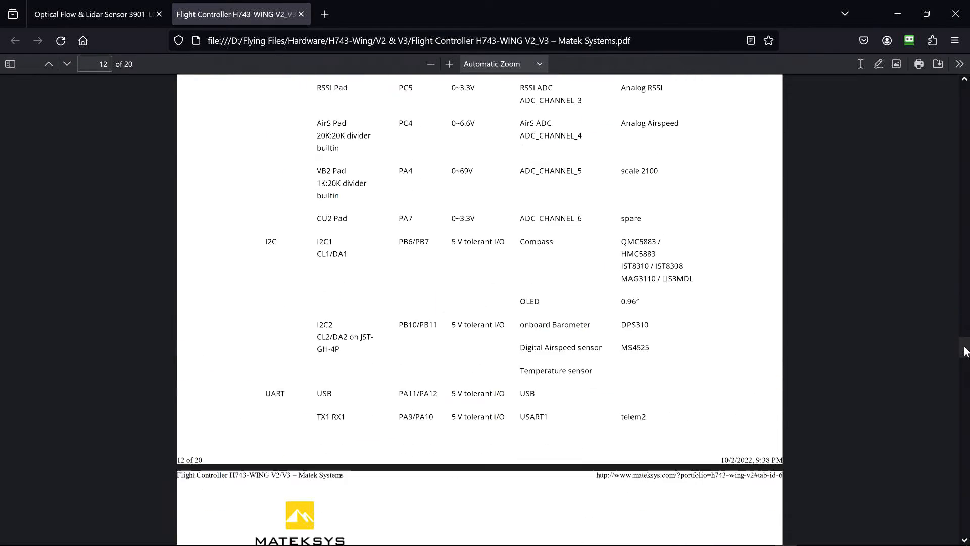
Mark SERIAL3 for the TX2 RX2 pads in the H743 UART table
{"action": "scroll", "scroll_direction": "down", "scroll_amount": 3}
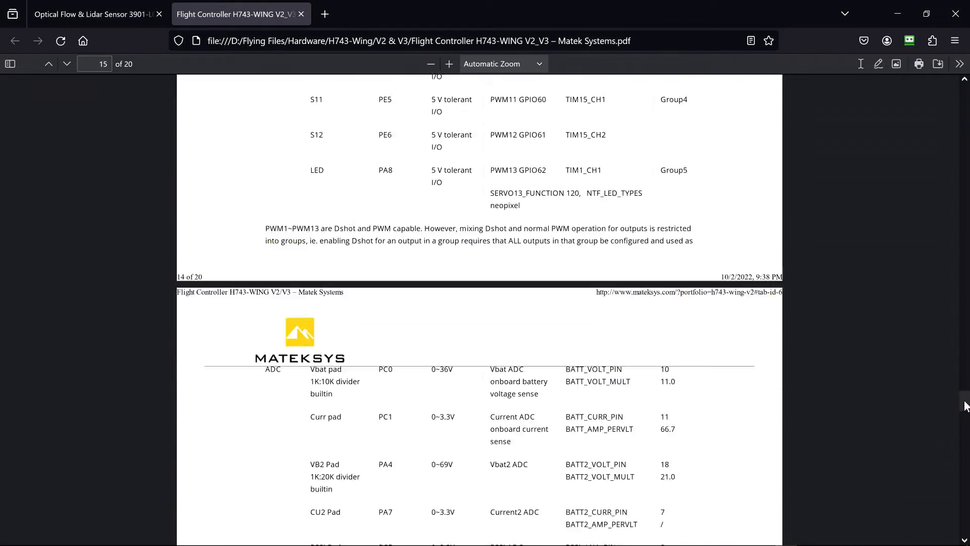
{"action": "scroll", "scroll_direction": "down", "scroll_amount": 3}
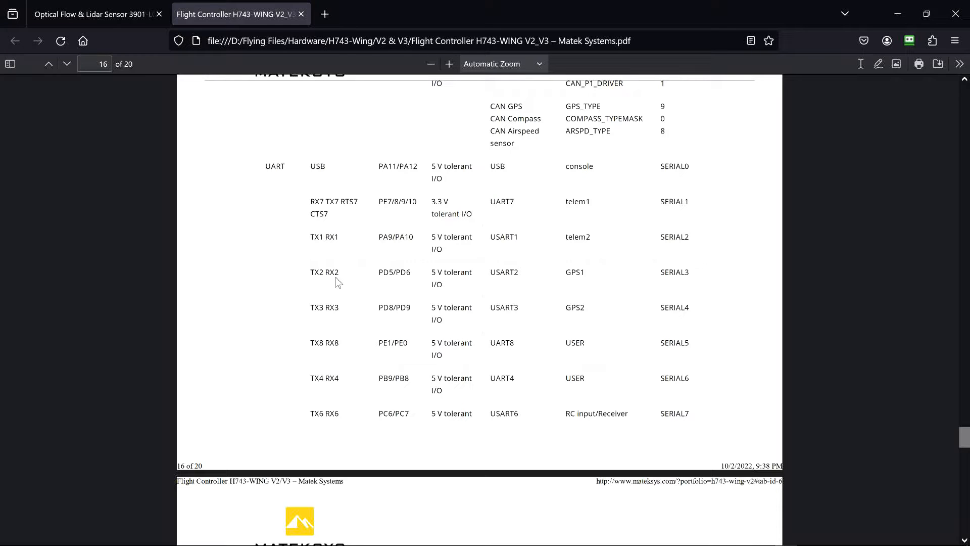
{"action": "mouse_move", "coordinate": [684, 272]}
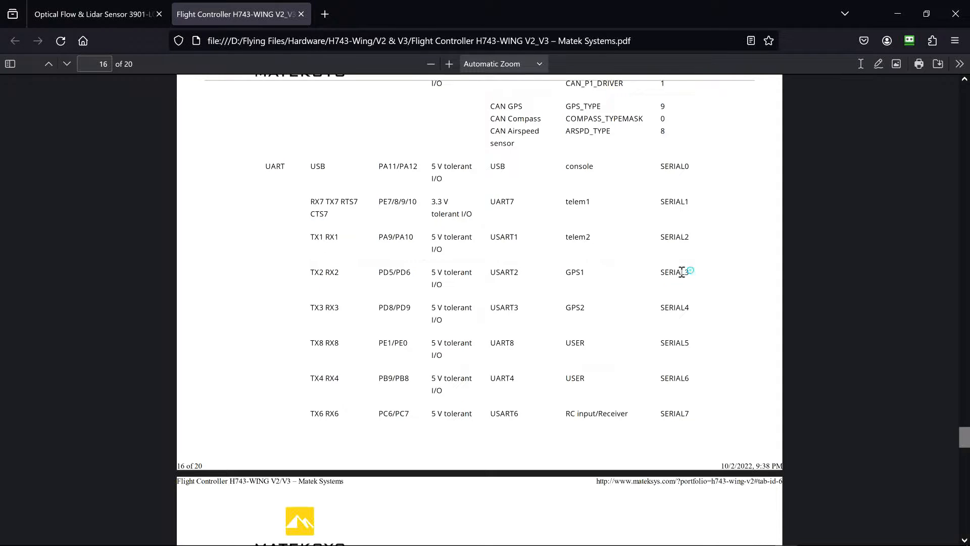
{"action": "mouse_move", "coordinate": [663, 281]}
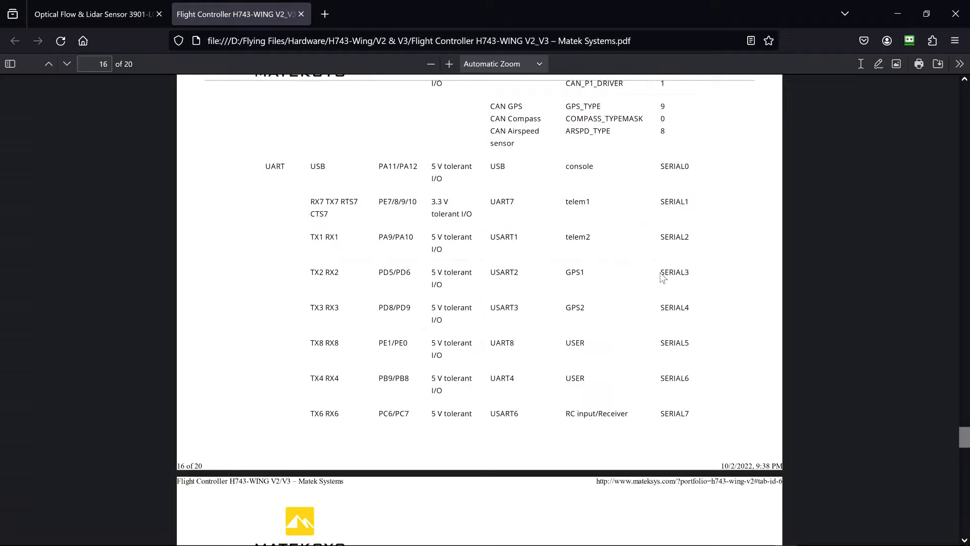
{"action": "double_click", "coordinate": [675, 272]}
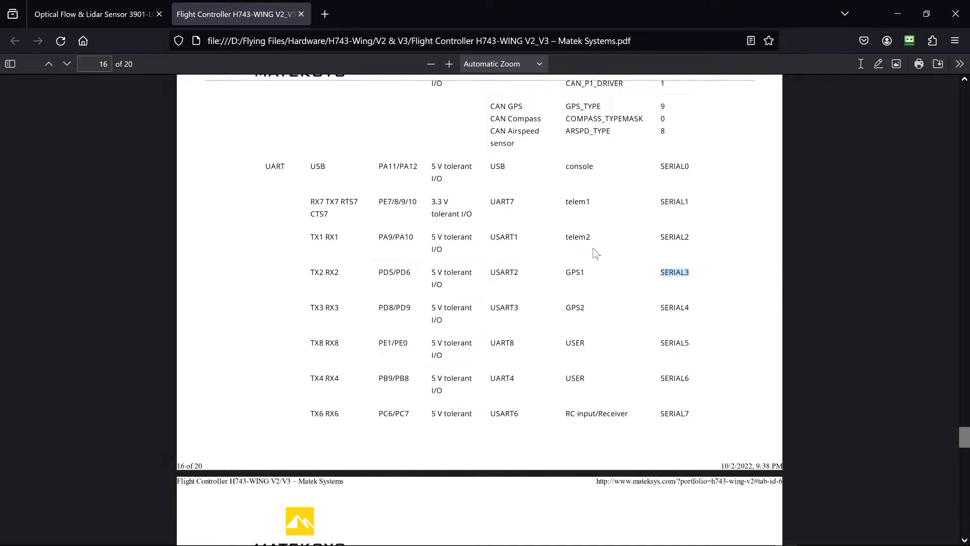
{"action": "mouse_move", "coordinate": [551, 249]}
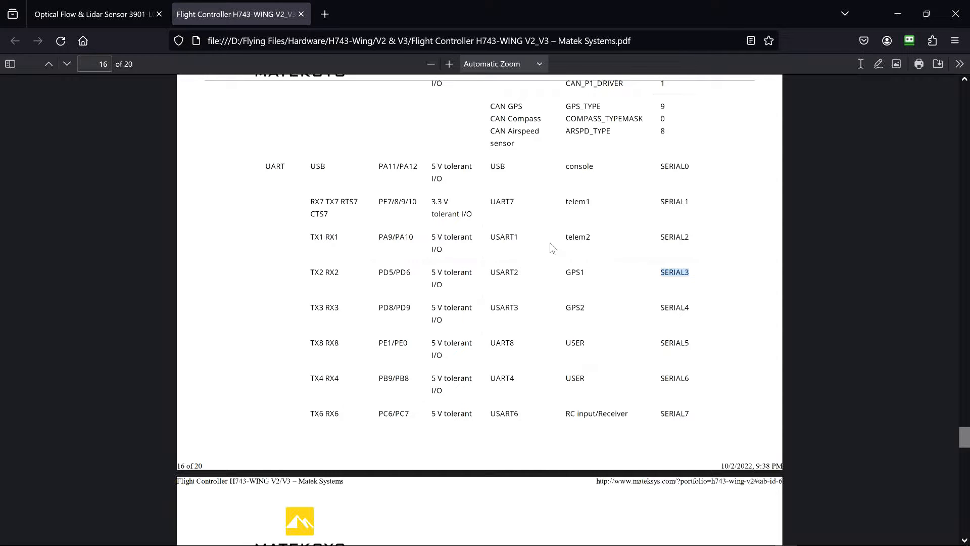
Close the flight controller manual and bring up the 3901-L0X wiring diagram on page 2
{"action": "left_click", "coordinate": [91, 14]}
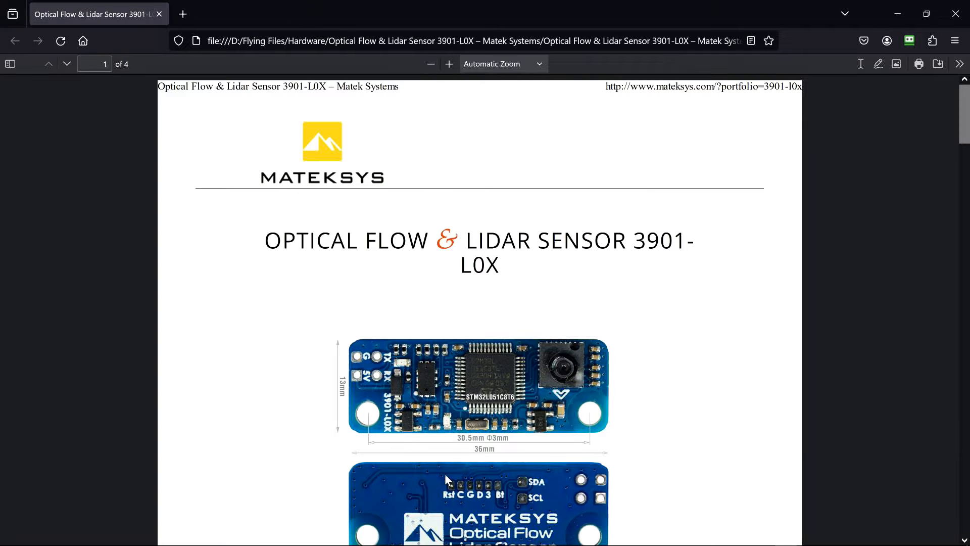
{"action": "scroll", "scroll_direction": "down", "scroll_amount": 3}
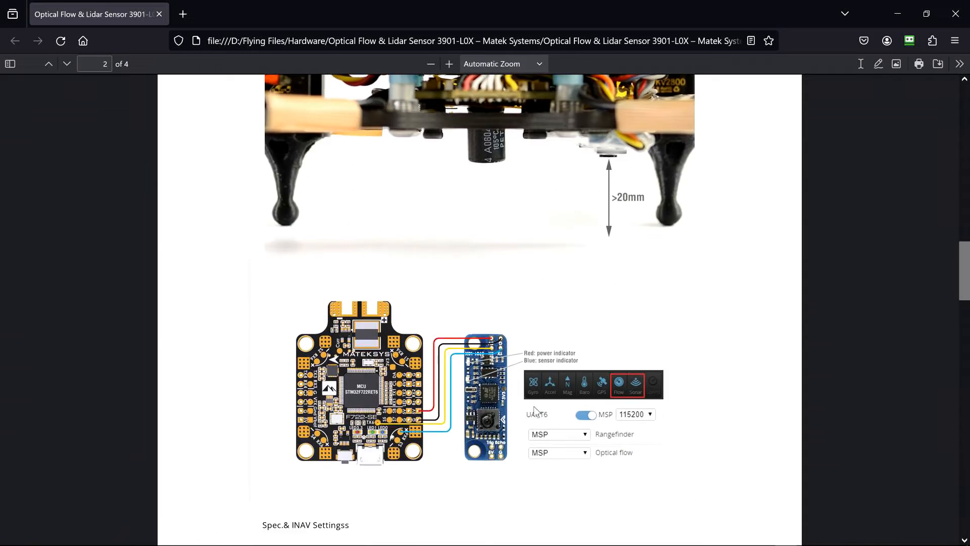
{"action": "scroll", "scroll_direction": "down", "scroll_amount": 3}
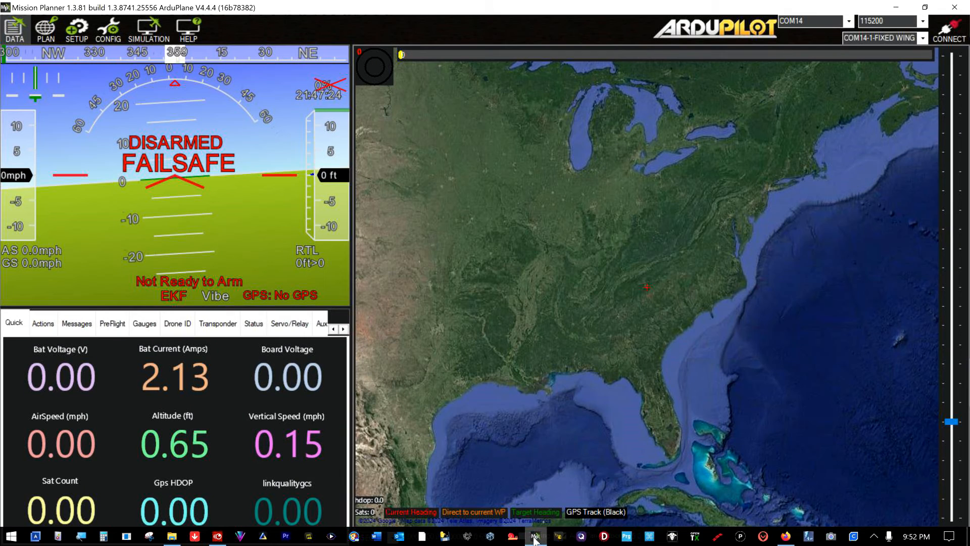
{"action": "mouse_move", "coordinate": [596, 482]}
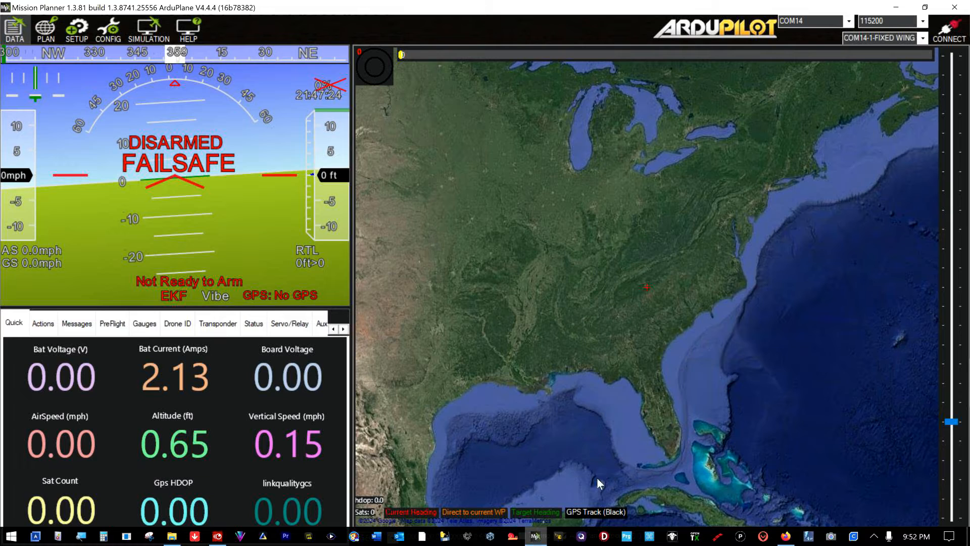
Return from Mission Planner to the 3901-L0X wiring diagram in Firefox
{"action": "left_click", "coordinate": [953, 34]}
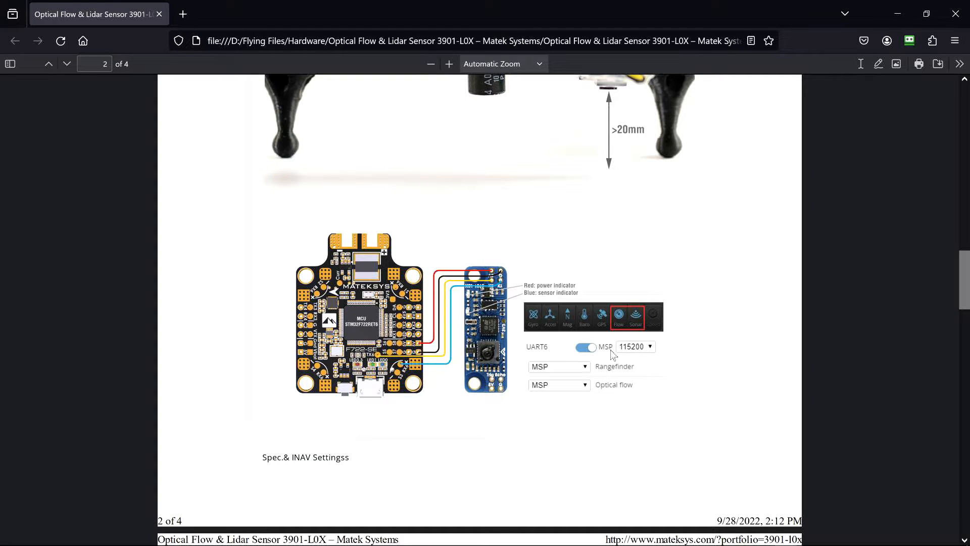
{"action": "mouse_move", "coordinate": [620, 349]}
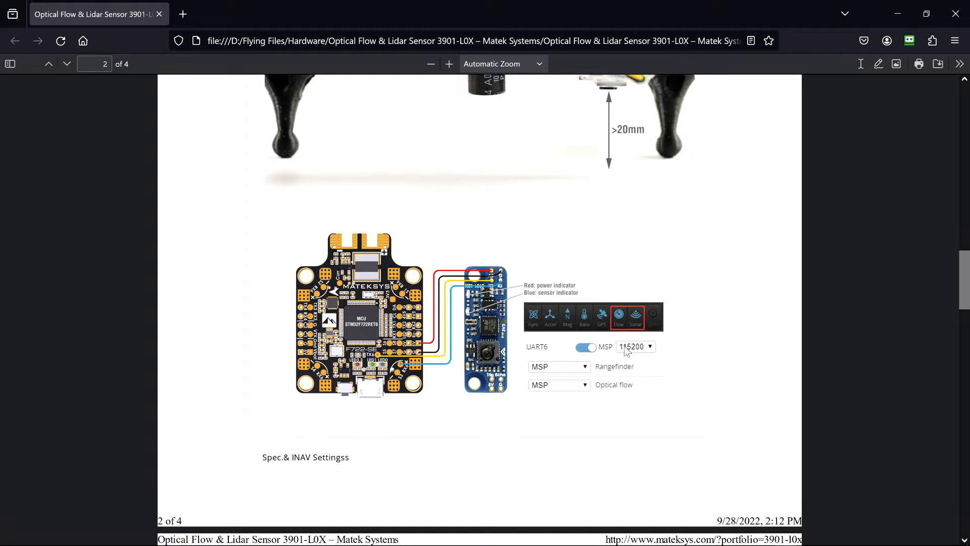
Review the 3901-L0X ArduPilot settings section (SERIALn_PROTOCOL = 32, FLOW_TYPE = 7)
{"action": "scroll", "scroll_direction": "down", "scroll_amount": 3}
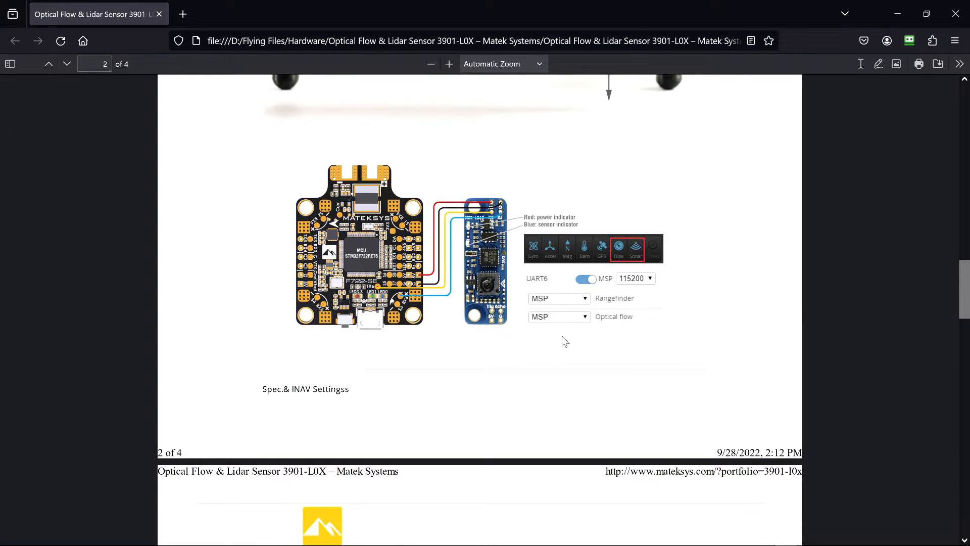
{"action": "scroll", "scroll_direction": "down", "scroll_amount": 3}
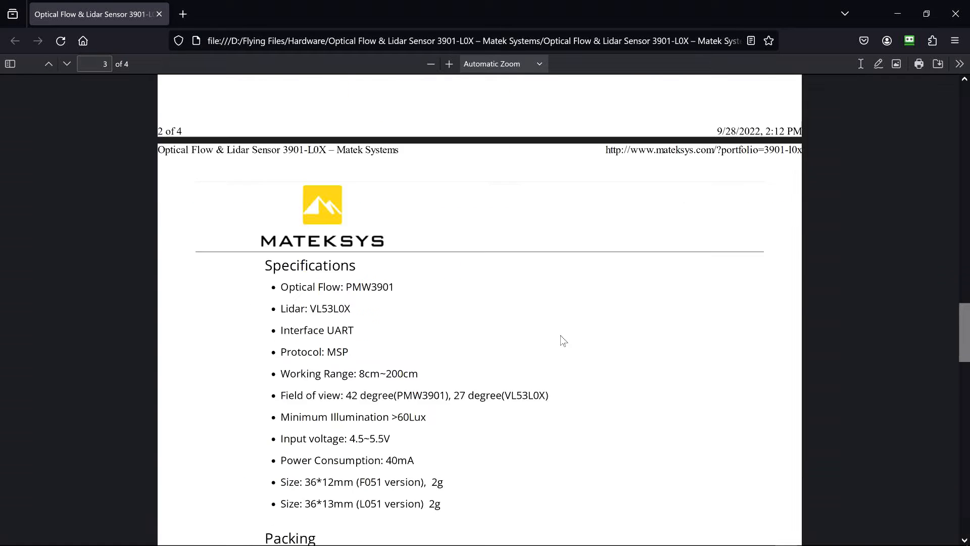
{"action": "scroll", "scroll_direction": "down", "scroll_amount": 3}
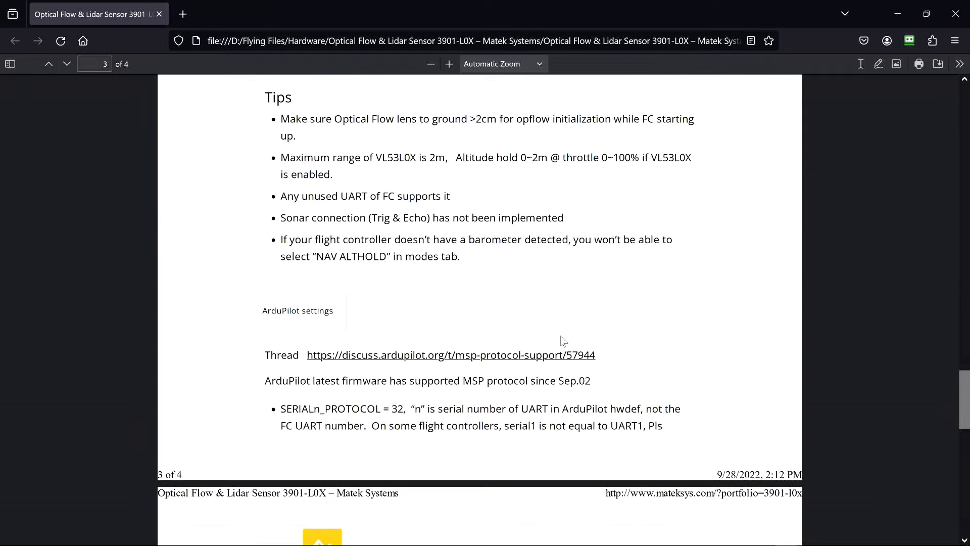
{"action": "scroll", "scroll_direction": "down", "scroll_amount": 3}
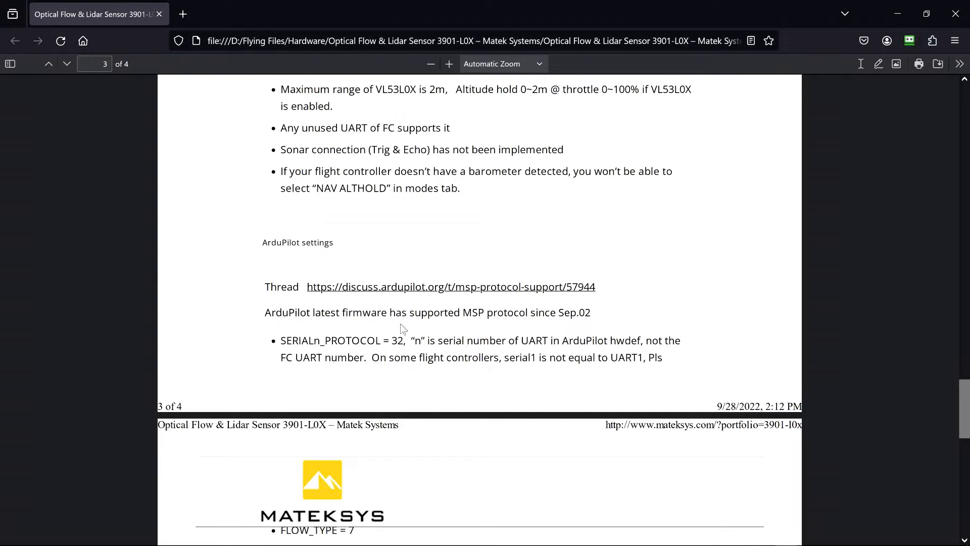
{"action": "mouse_move", "coordinate": [387, 339]}
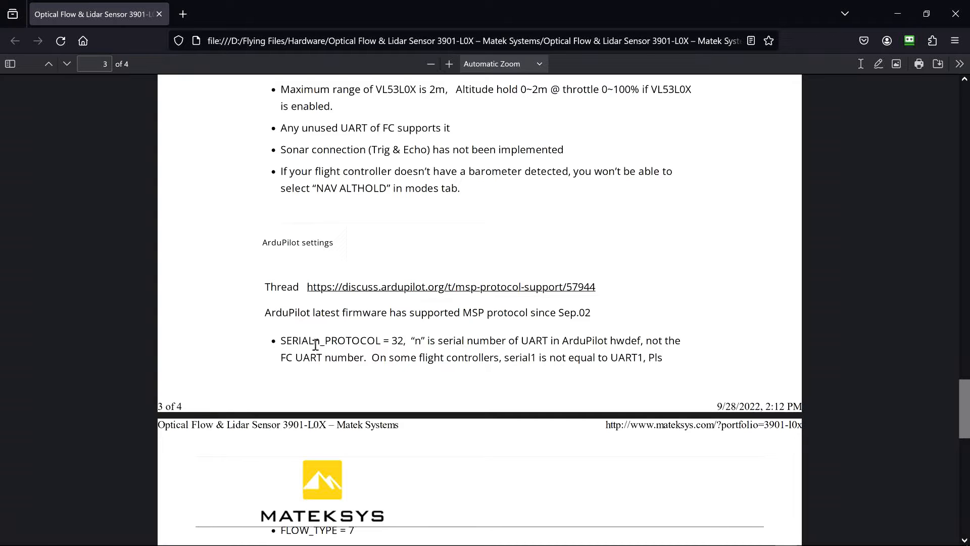
{"action": "mouse_move", "coordinate": [402, 347]}
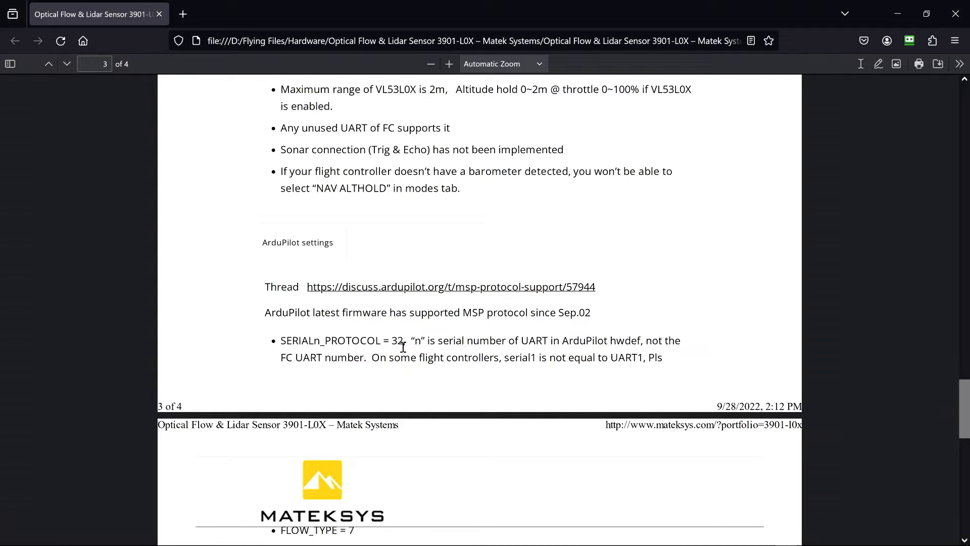
{"action": "mouse_move", "coordinate": [475, 356]}
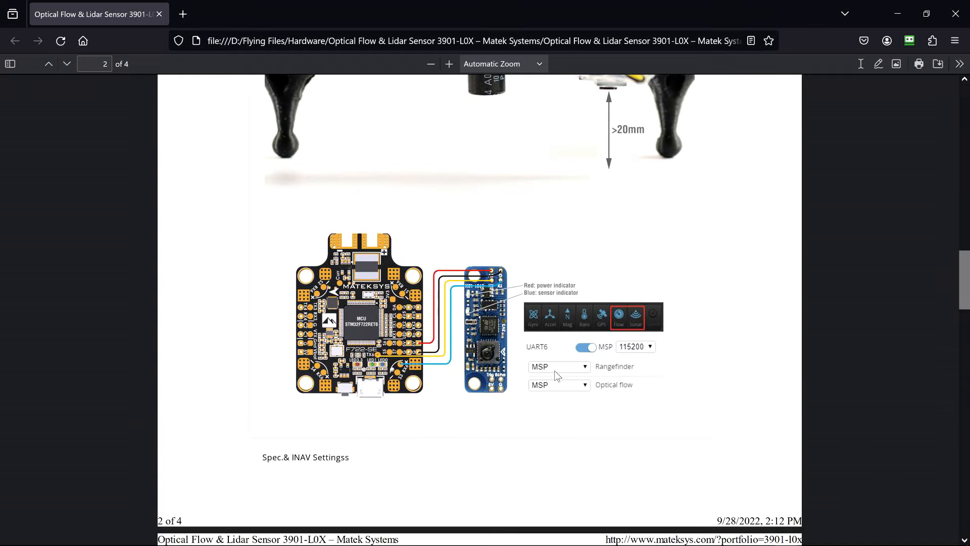
{"action": "scroll", "scroll_direction": "down", "scroll_amount": 3}
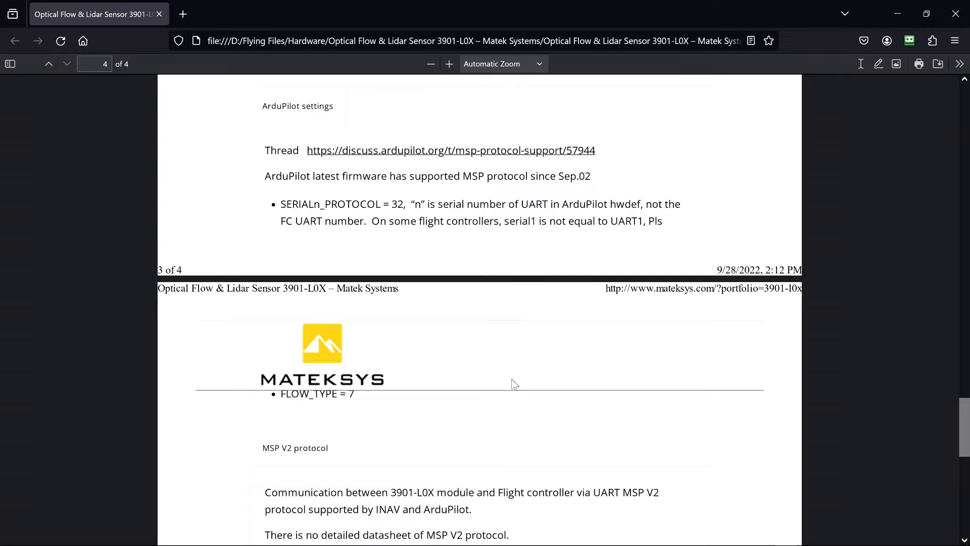
{"action": "mouse_move", "coordinate": [298, 406]}
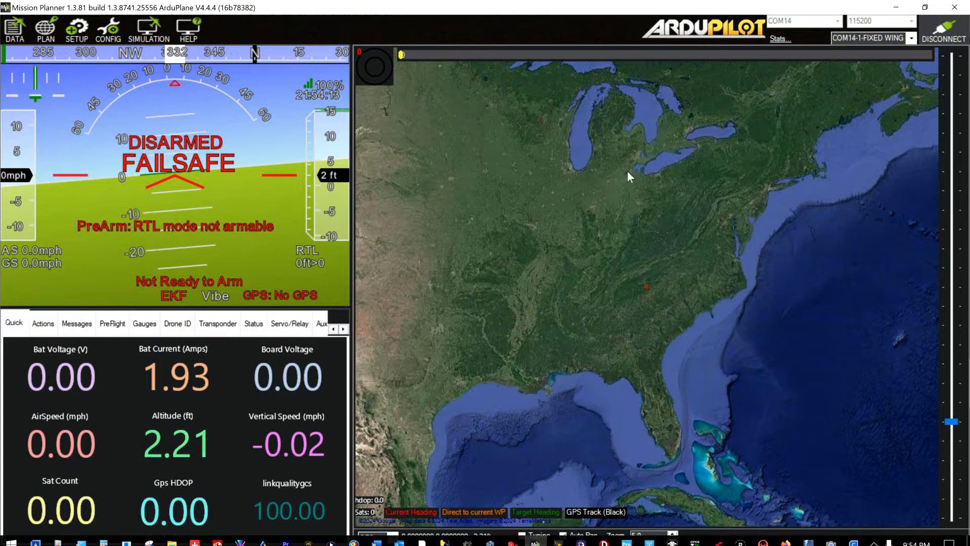
Filter the Full Parameter List to serial and set SERIAL3_BAUD to 115200, then edit SERIAL3_PROTOCOL
{"action": "left_click", "coordinate": [108, 30]}
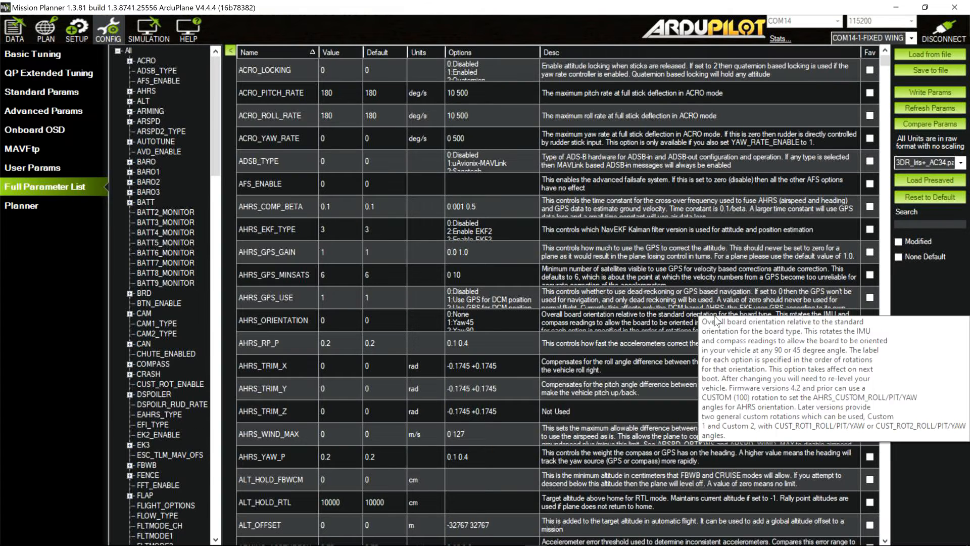
{"action": "type", "text": "serial3"}
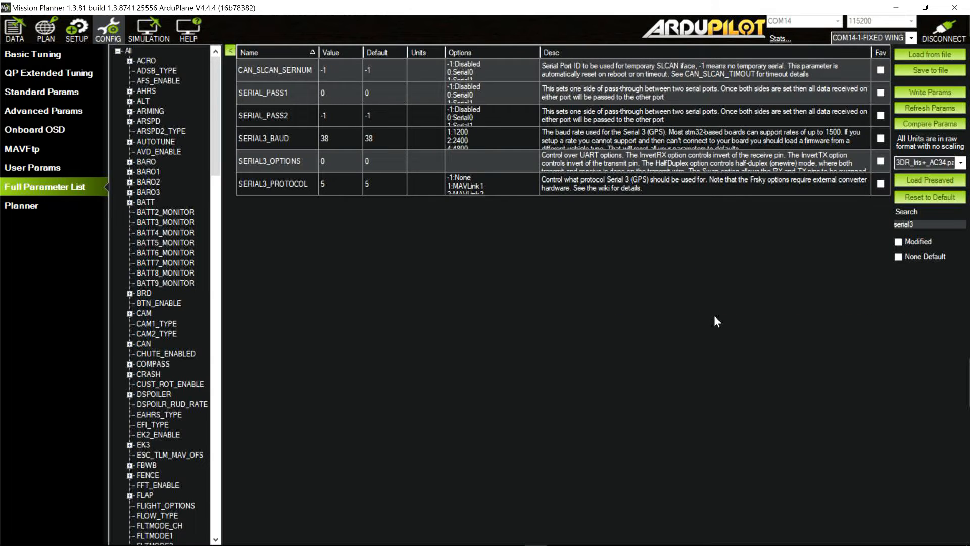
{"action": "left_click", "coordinate": [331, 139]}
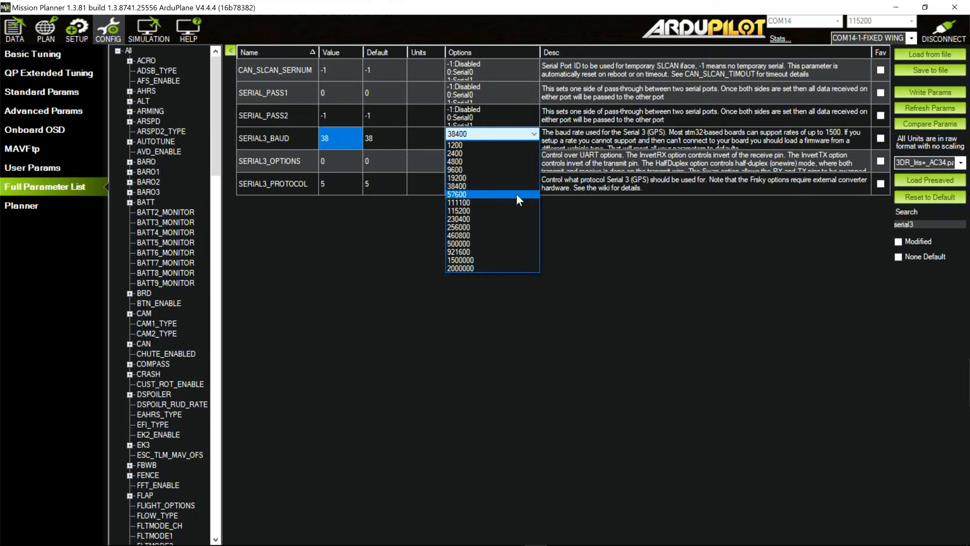
{"action": "left_click", "coordinate": [460, 210]}
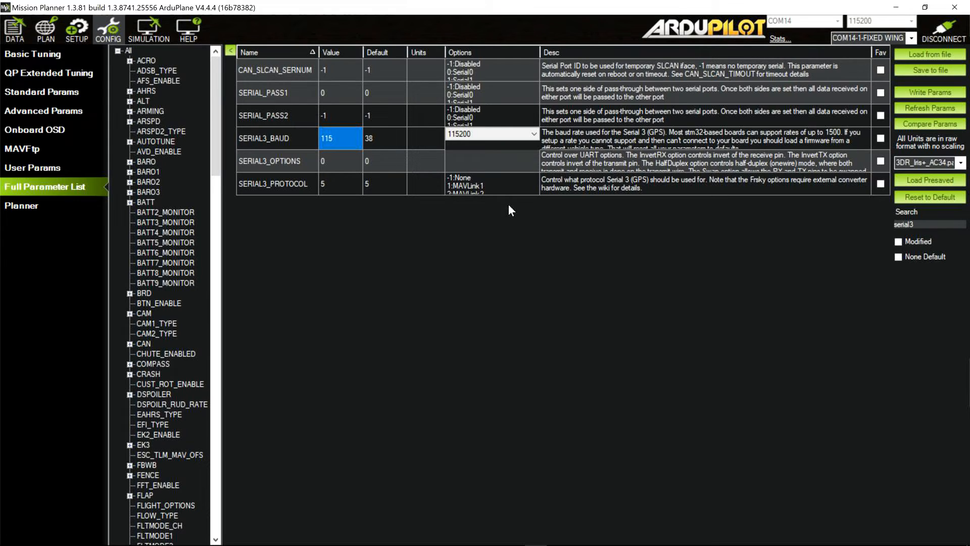
{"action": "mouse_move", "coordinate": [492, 259]}
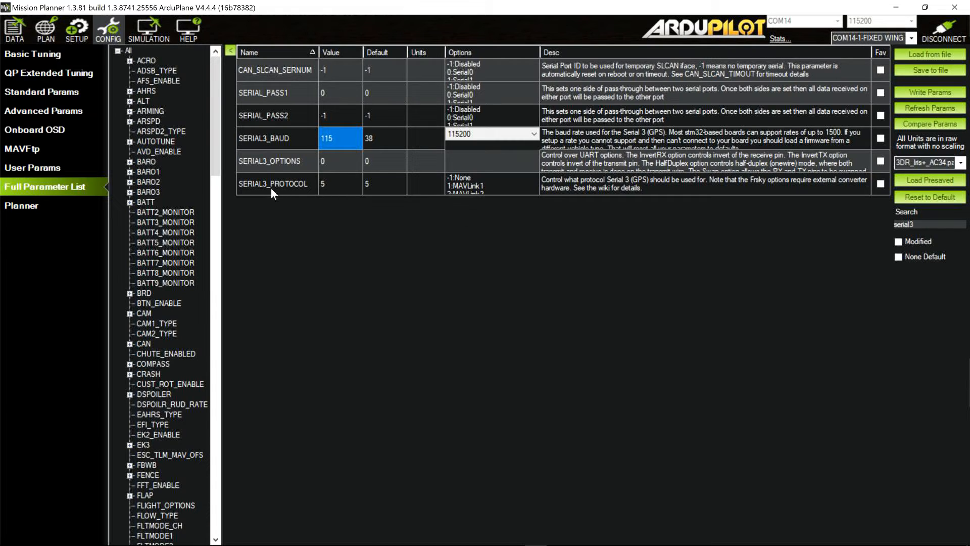
{"action": "left_click", "coordinate": [340, 183]}
{"action": "type", "text": "32"}
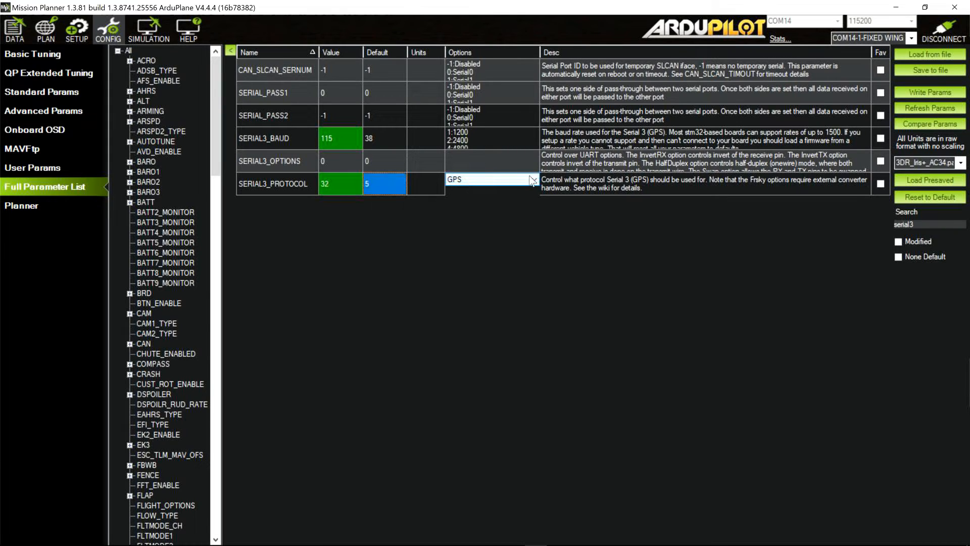
Set SERIAL3_PROTOCOL to MSP (32) from its options list
{"action": "left_click", "coordinate": [529, 180]}
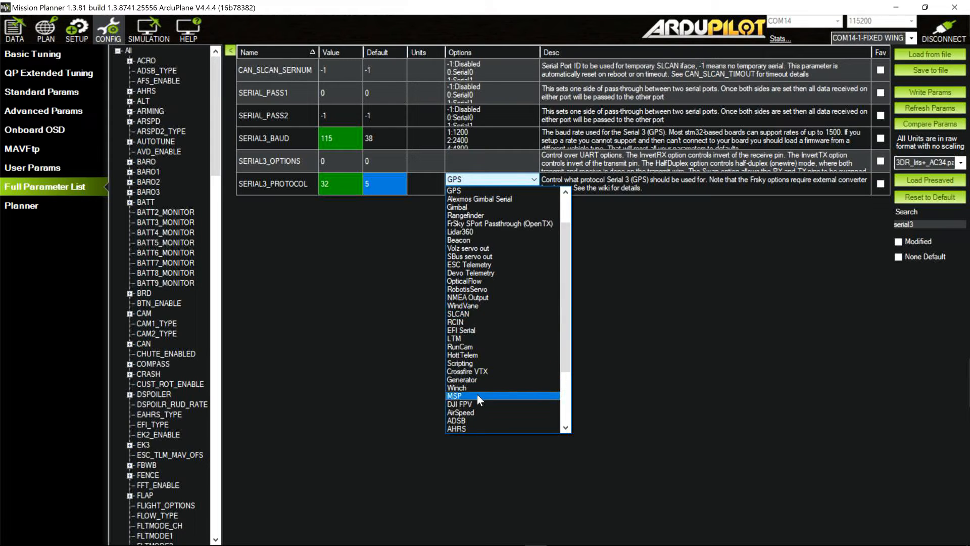
{"action": "left_click", "coordinate": [473, 396]}
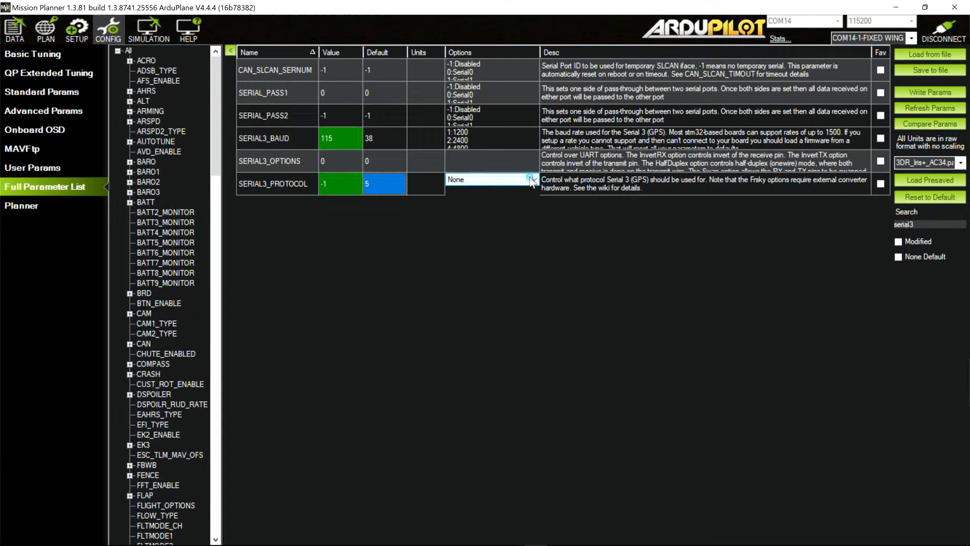
{"action": "left_click", "coordinate": [530, 180]}
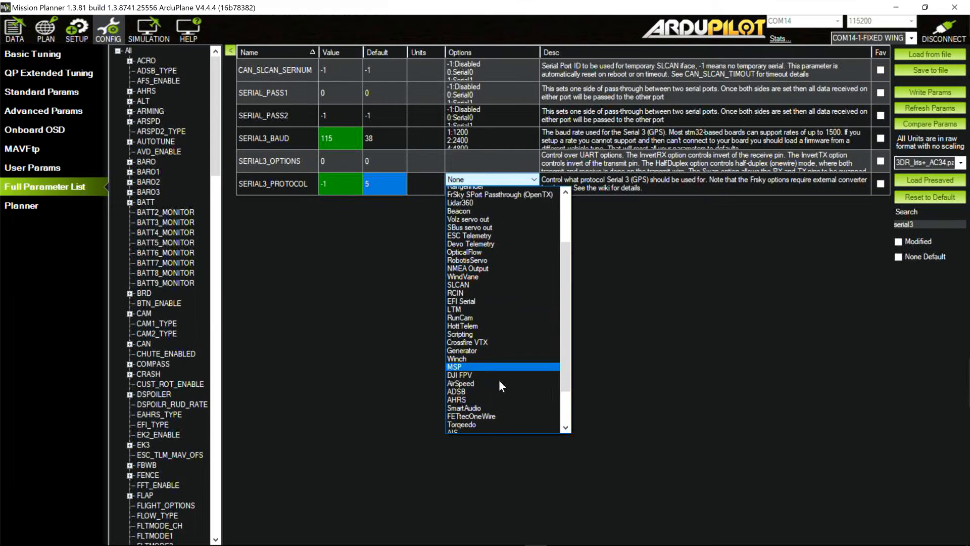
{"action": "left_click", "coordinate": [453, 367]}
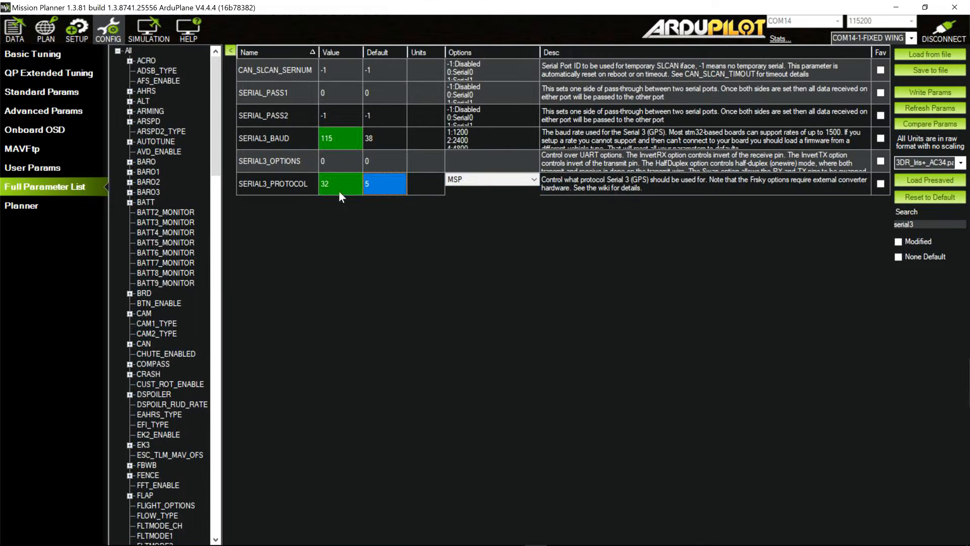
{"action": "mouse_move", "coordinate": [346, 251]}
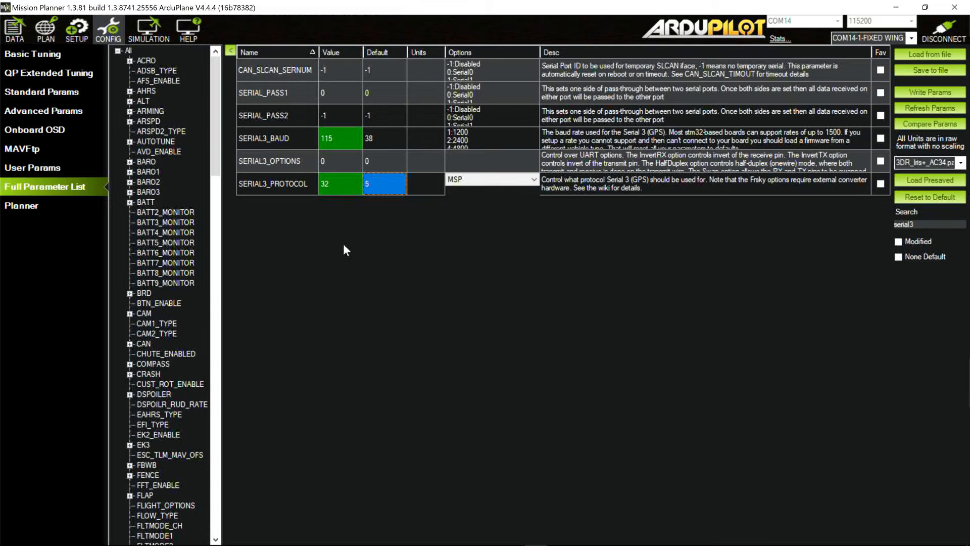
{"action": "mouse_move", "coordinate": [928, 93]}
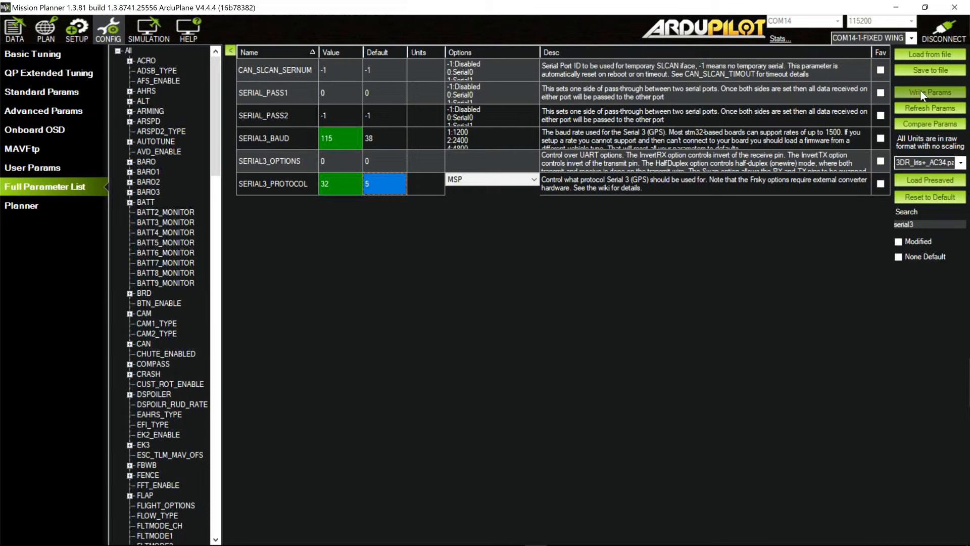
Write the SERIAL3 baud and protocol changes to the flight controller
{"action": "left_click", "coordinate": [929, 92]}
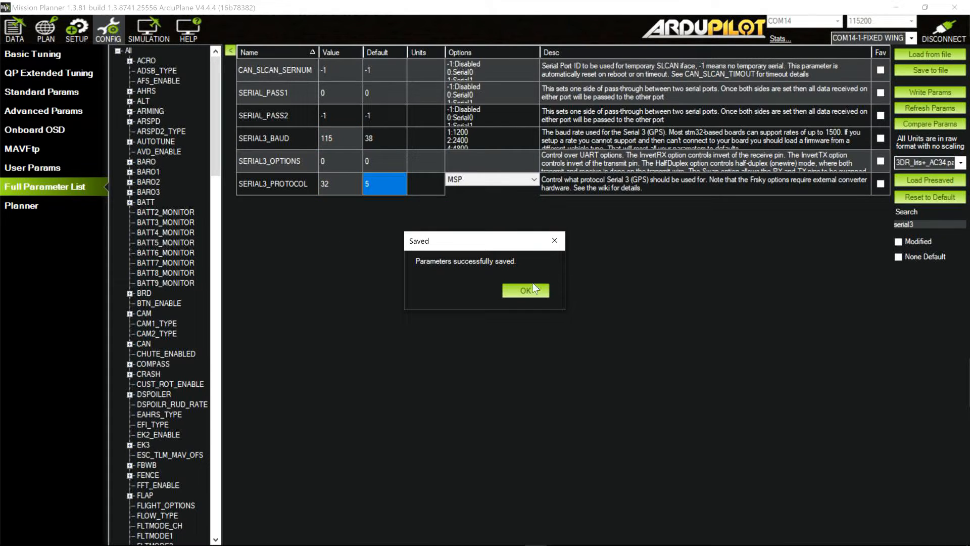
{"action": "left_click", "coordinate": [525, 290]}
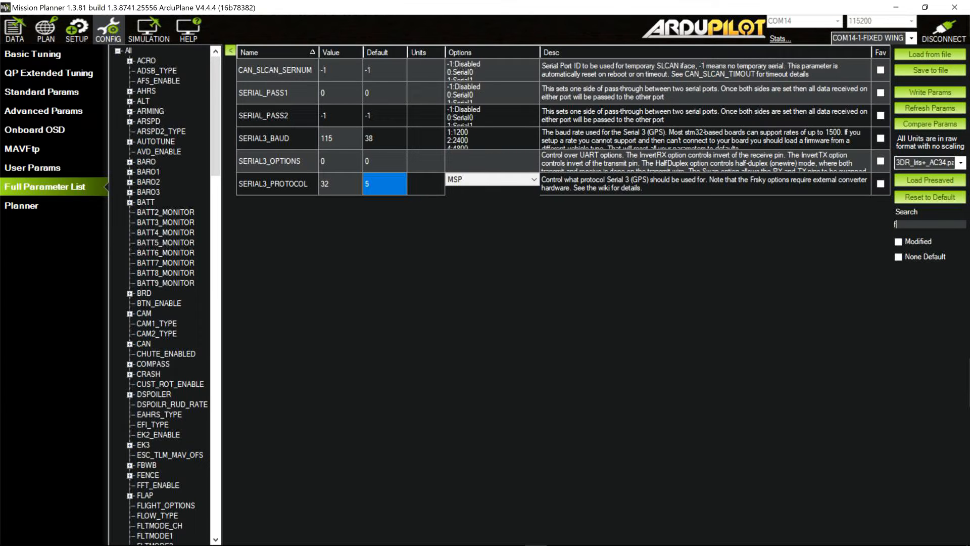
Set FLOW_TYPE to 7 (MSP) and write it to the flight controller
{"action": "type", "text": "low_type"}
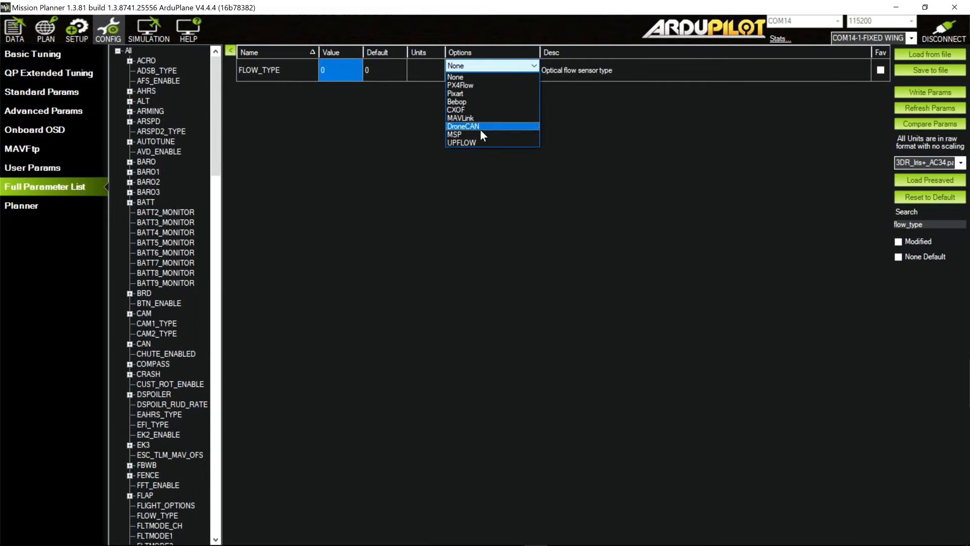
{"action": "left_click", "coordinate": [453, 134]}
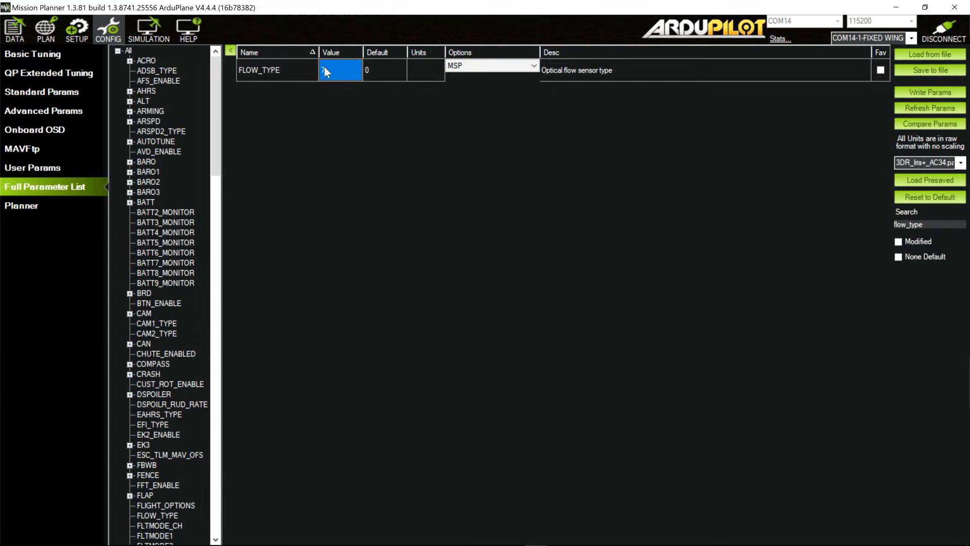
{"action": "type", "text": "7"}
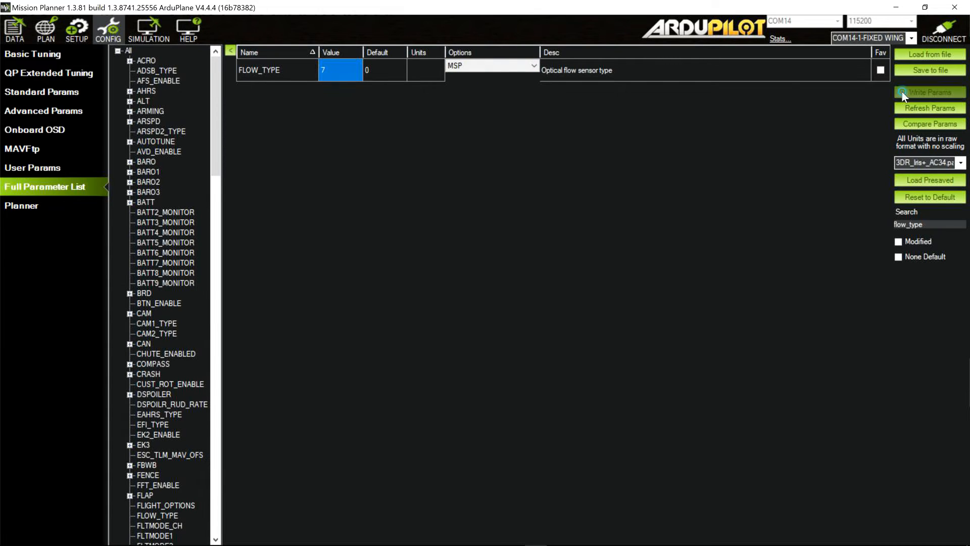
{"action": "left_click", "coordinate": [930, 92]}
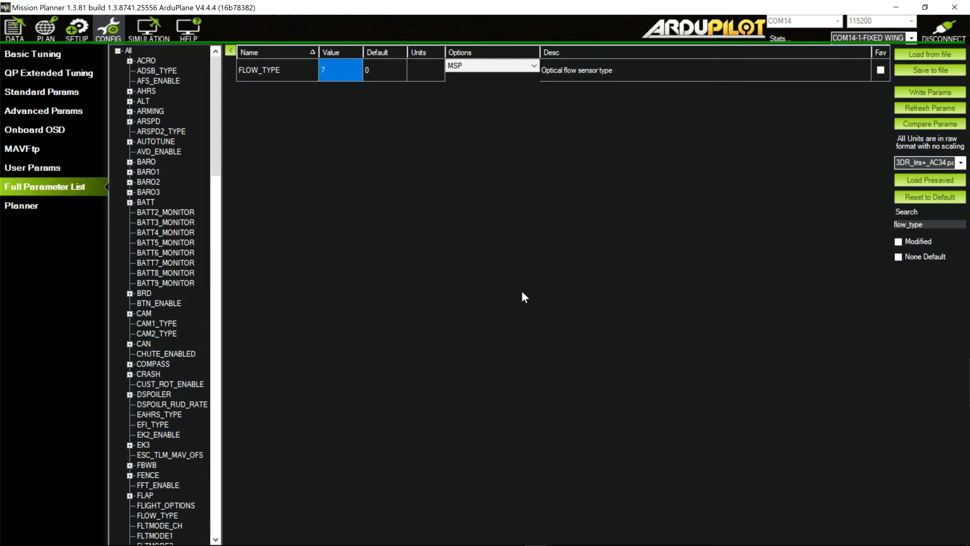
{"action": "mouse_move", "coordinate": [786, 262]}
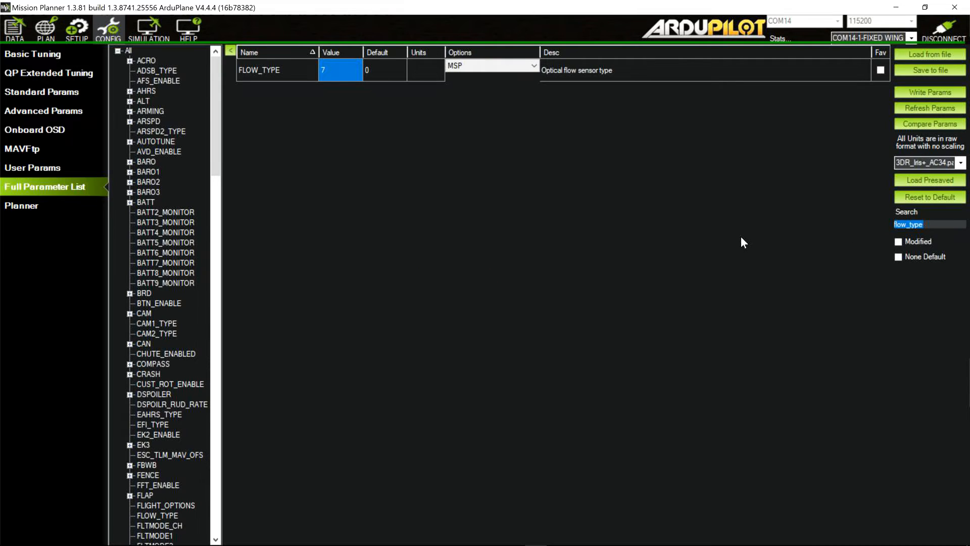
Filter the parameter list to the rngfnd rangefinder parameters
{"action": "type", "text": "mg"}
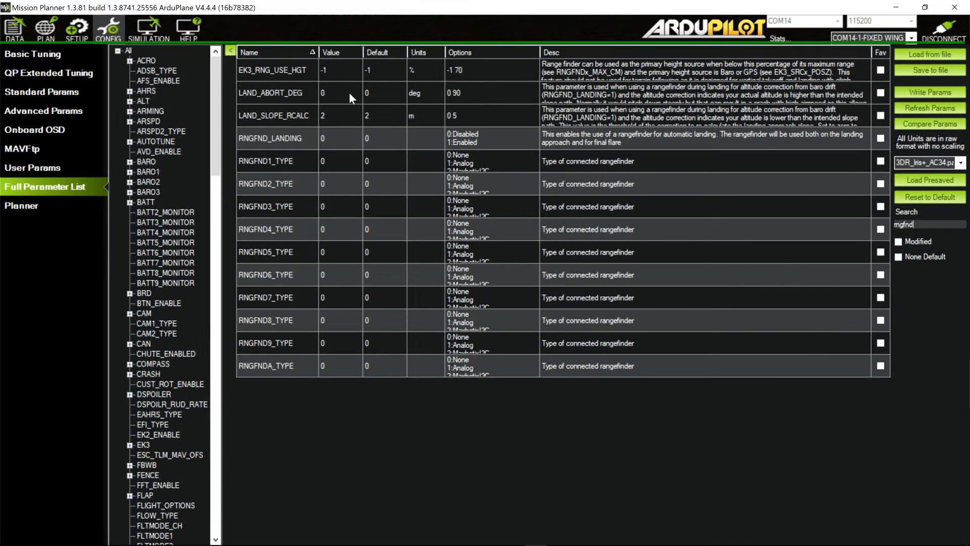
{"action": "mouse_move", "coordinate": [304, 438]}
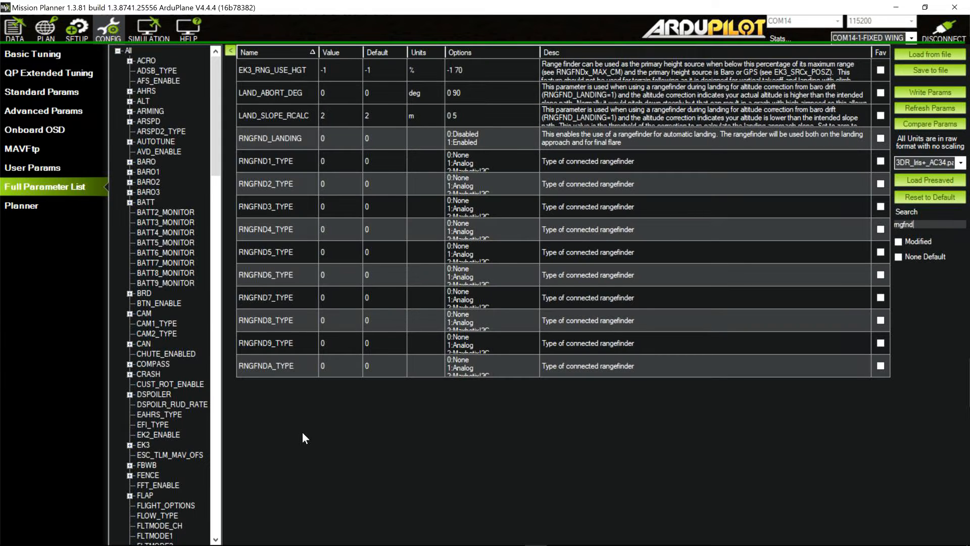
{"action": "mouse_move", "coordinate": [278, 160]}
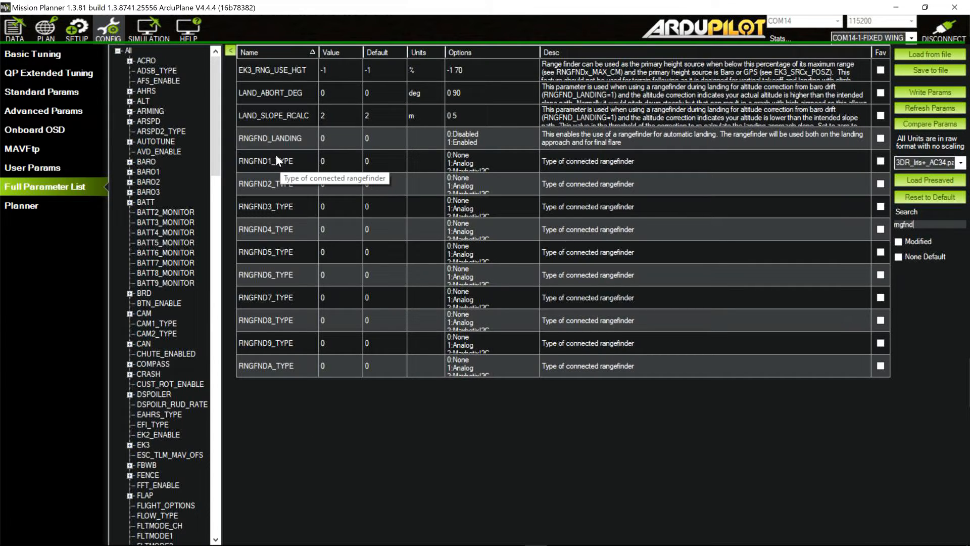
{"action": "mouse_move", "coordinate": [327, 165]}
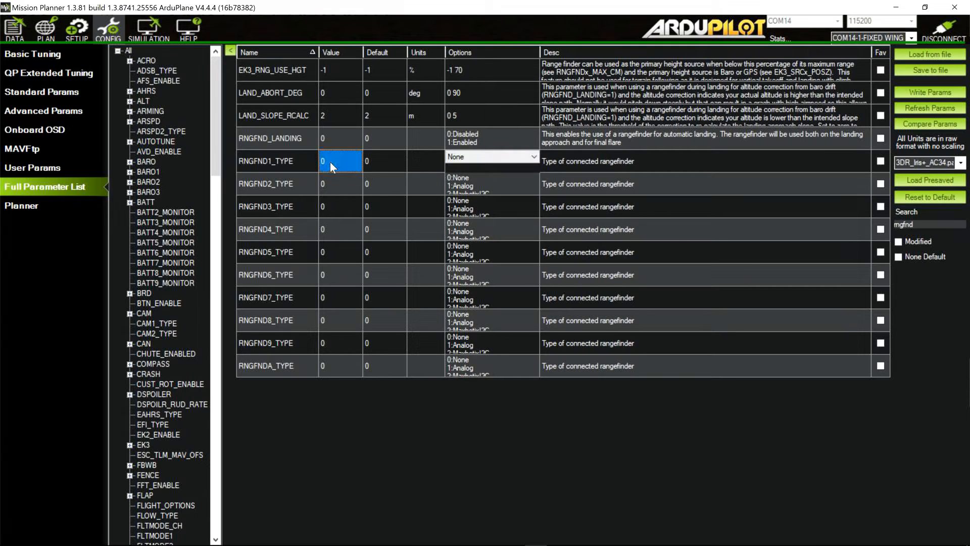
Set RNGFND1_TYPE to MSP (32) from its options list
{"action": "left_click", "coordinate": [533, 156]}
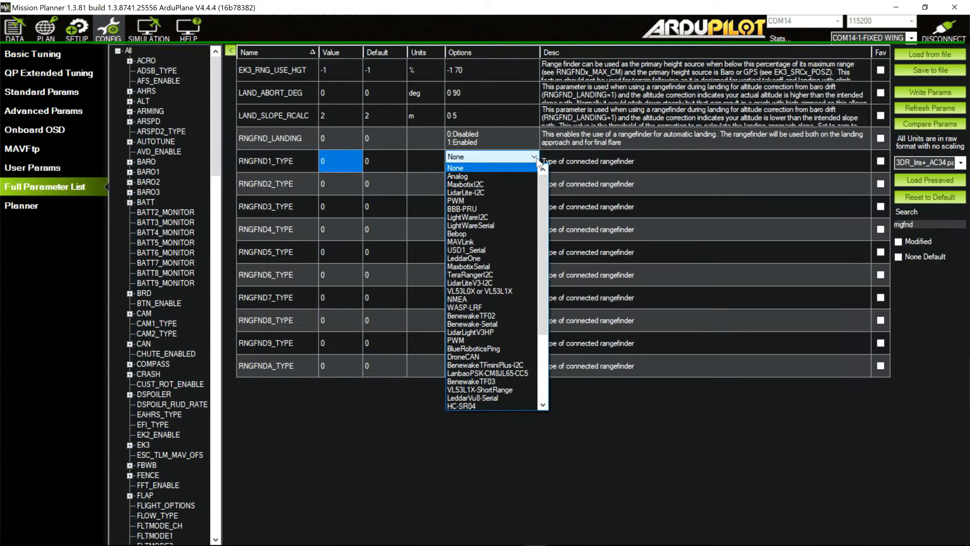
{"action": "scroll", "scroll_direction": "down", "scroll_amount": 3}
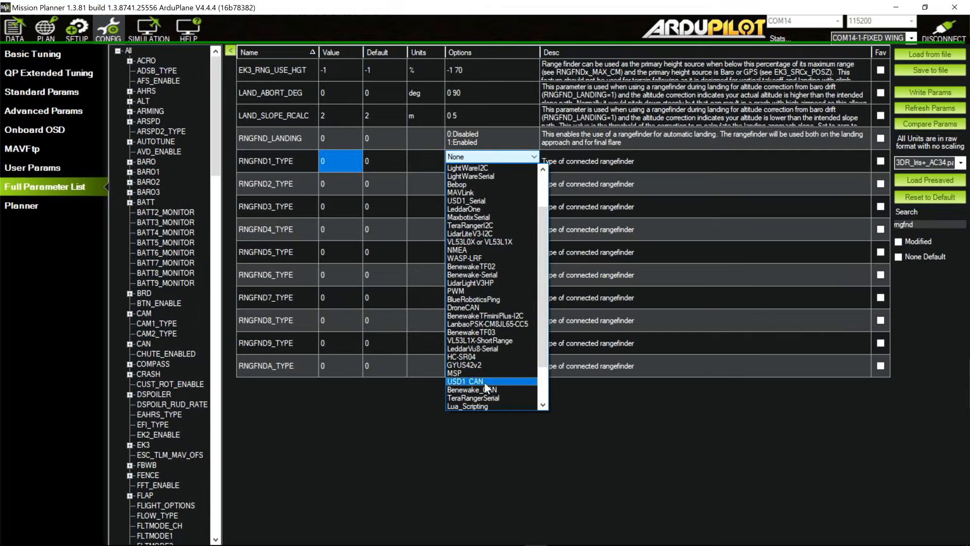
{"action": "left_click", "coordinate": [472, 382]}
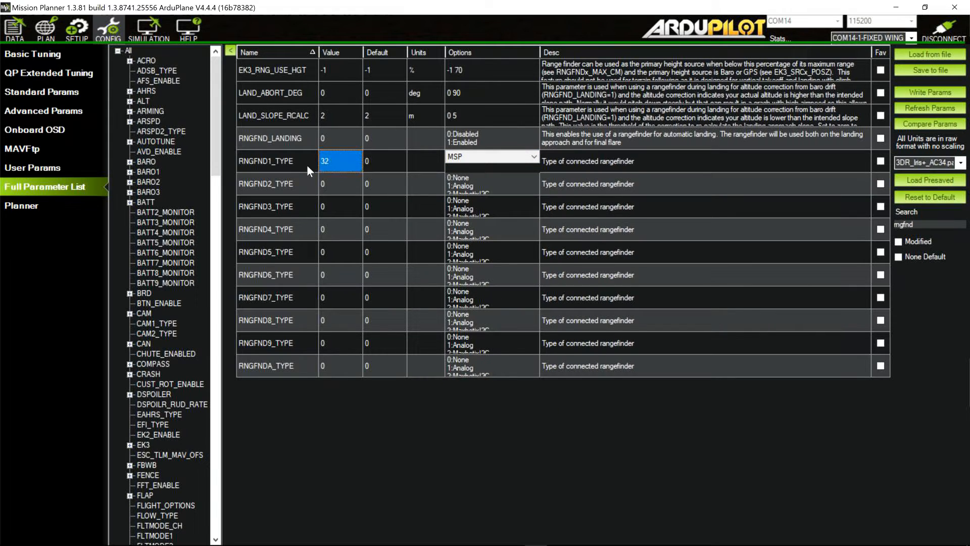
{"action": "mouse_move", "coordinate": [368, 162]}
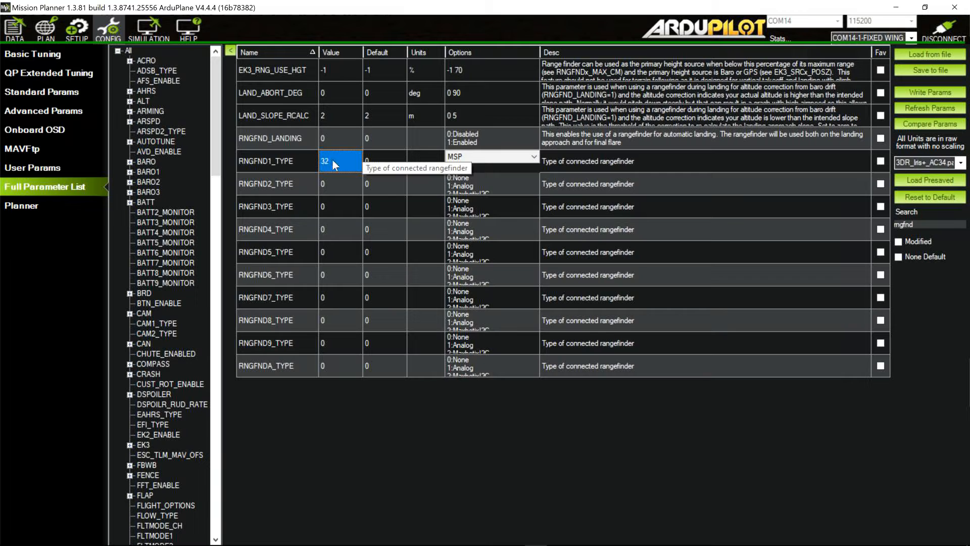
{"action": "mouse_move", "coordinate": [338, 95]}
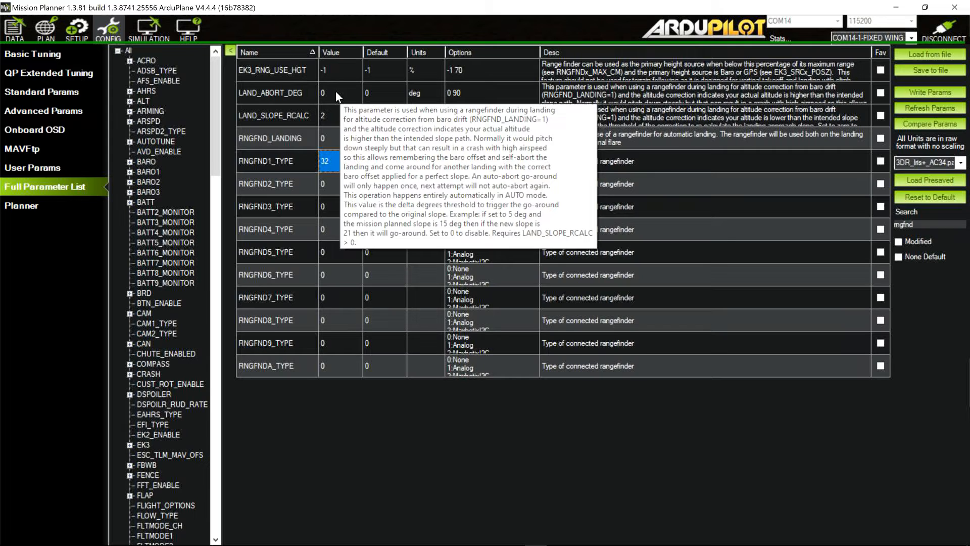
{"action": "left_click", "coordinate": [337, 161]}
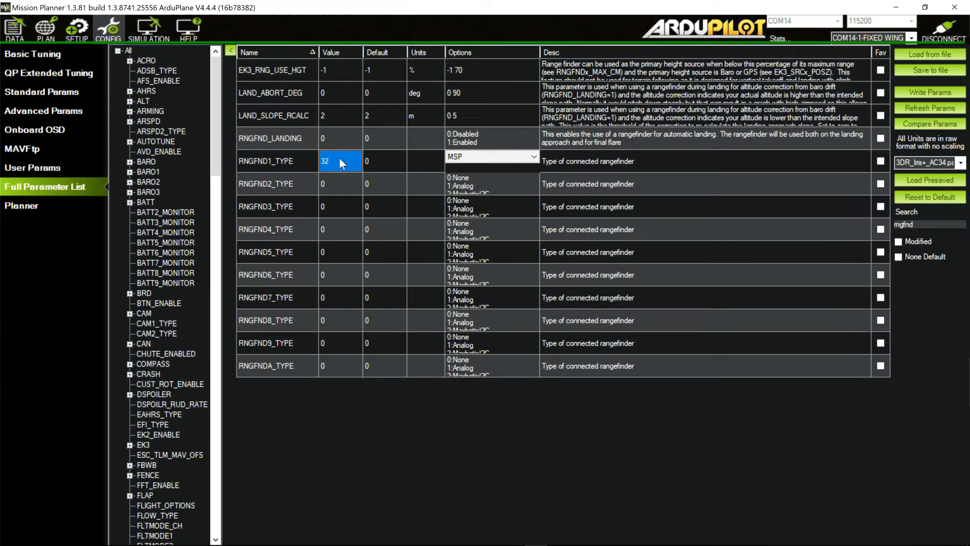
{"action": "mouse_move", "coordinate": [317, 253]}
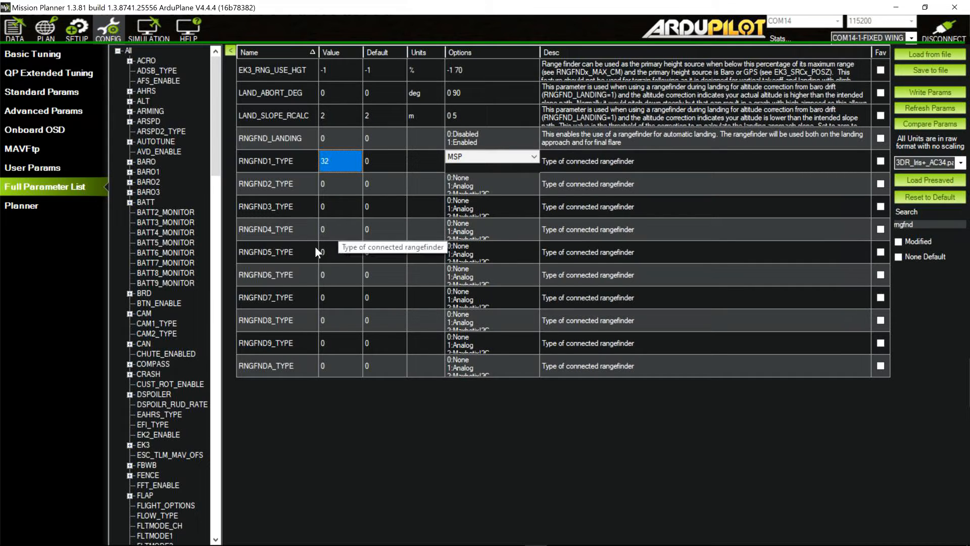
{"action": "mouse_move", "coordinate": [337, 166]}
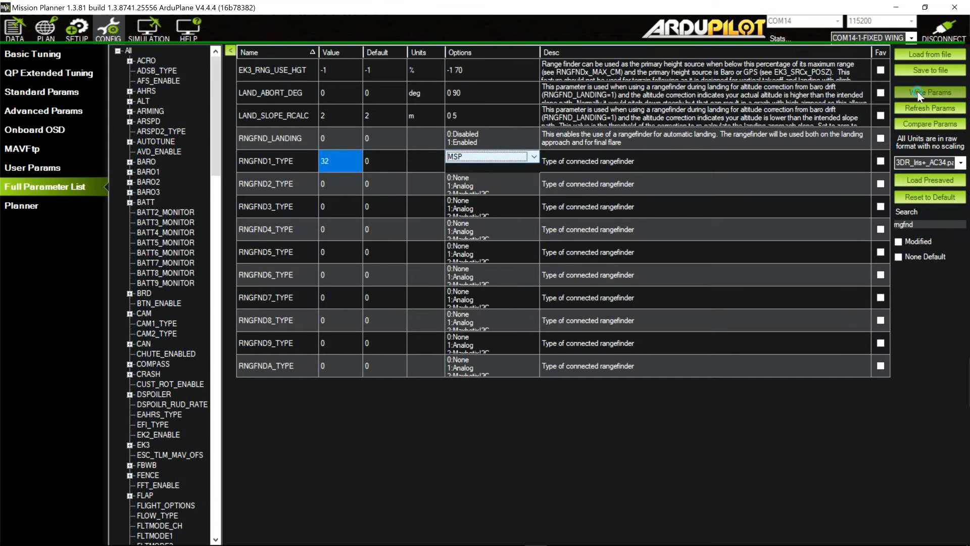
Write RNGFND1_TYPE 32 to the board and reconnect after the reboot
{"action": "left_click", "coordinate": [929, 92]}
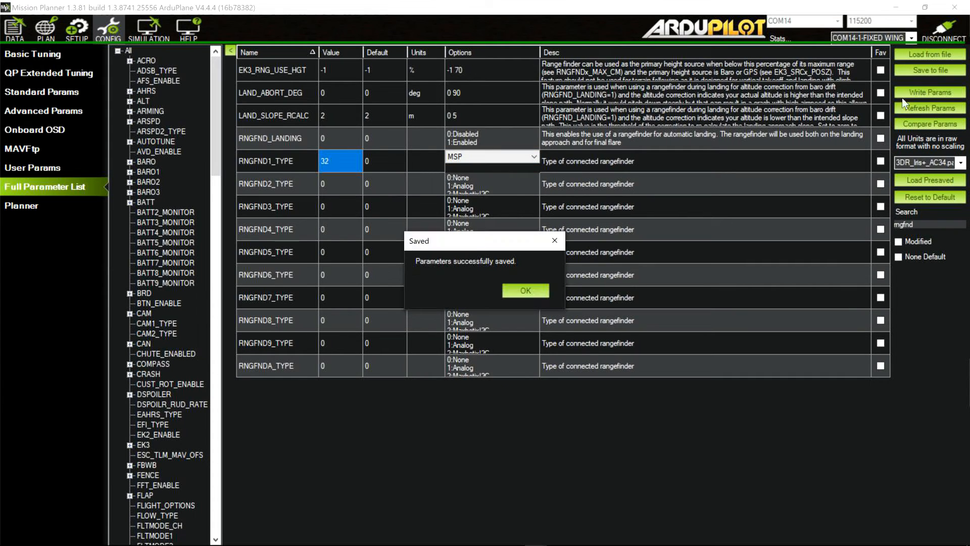
{"action": "left_click", "coordinate": [525, 291]}
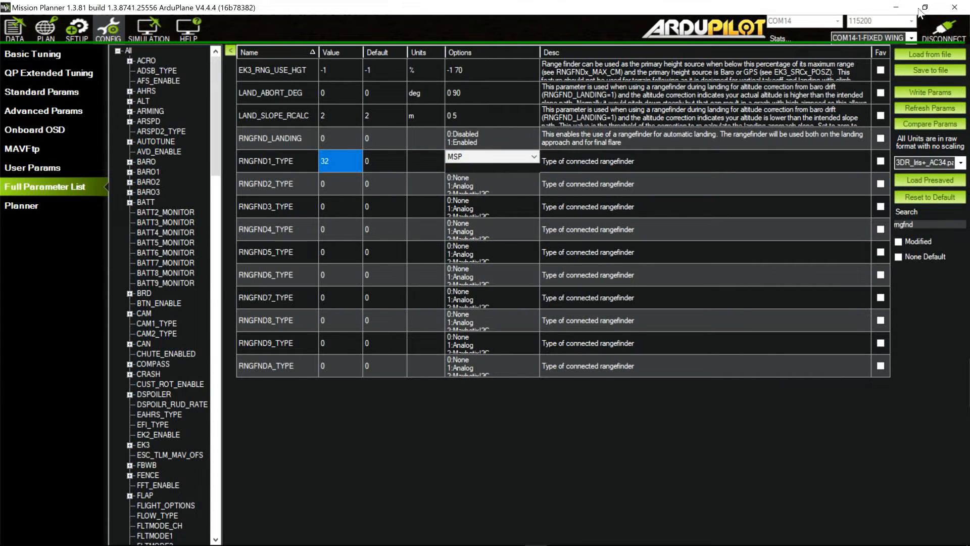
{"action": "mouse_move", "coordinate": [497, 437]}
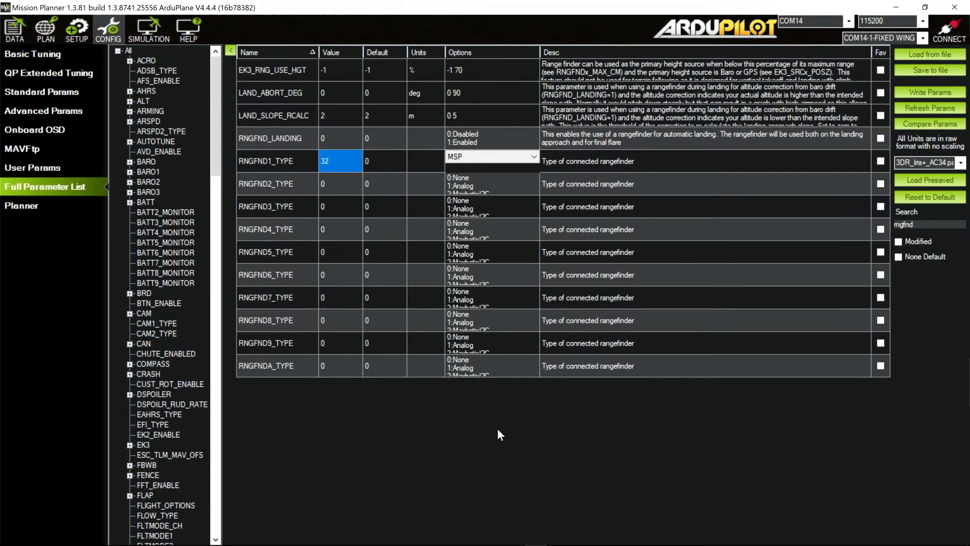
{"action": "mouse_move", "coordinate": [563, 476]}
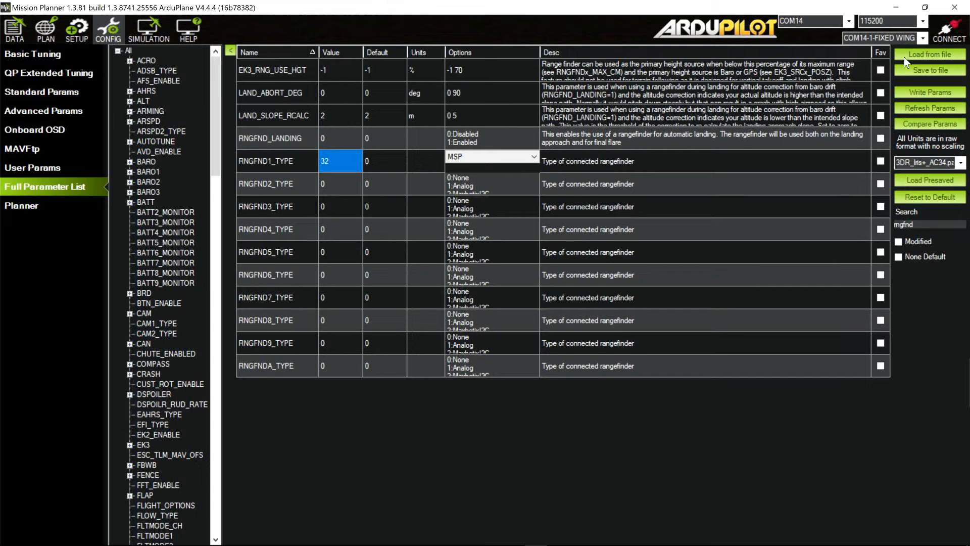
{"action": "left_click", "coordinate": [956, 31]}
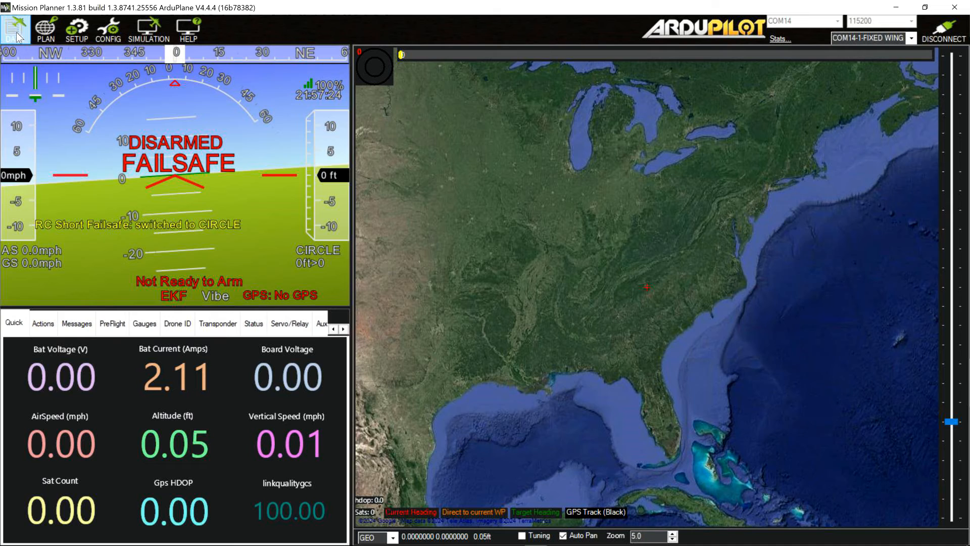
Show the Status telemetry list with rangefinder readings on the DATA screen
{"action": "left_click", "coordinate": [252, 323]}
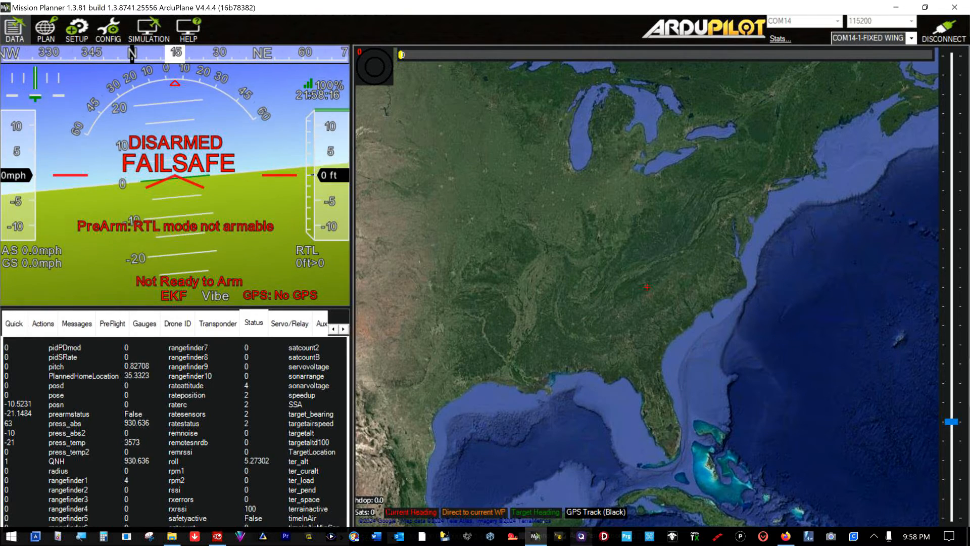
Add rangefinder1 to the Quick view so RangeFinder1 (cm) shows live, then bring up the 3901-L0X datasheet
{"action": "left_click", "coordinate": [14, 323]}
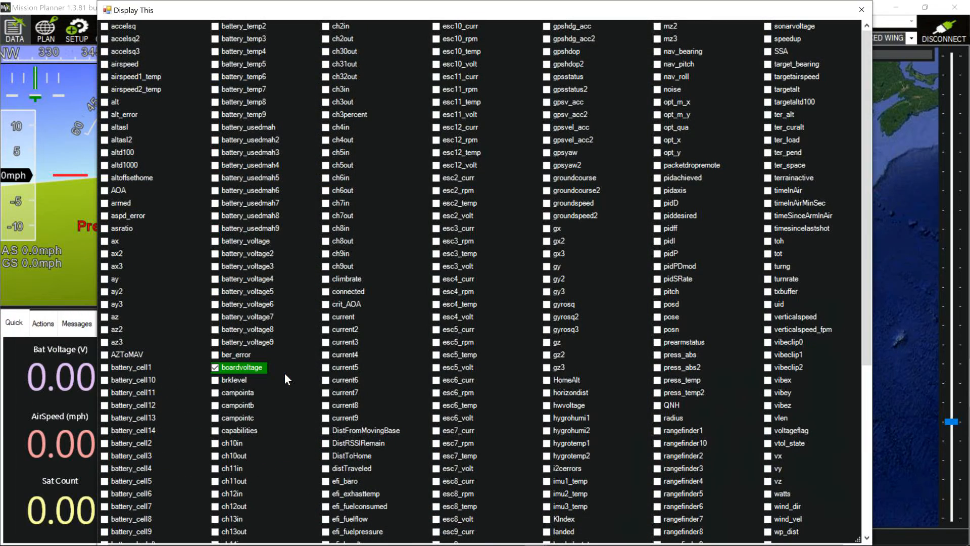
{"action": "mouse_move", "coordinate": [629, 428]}
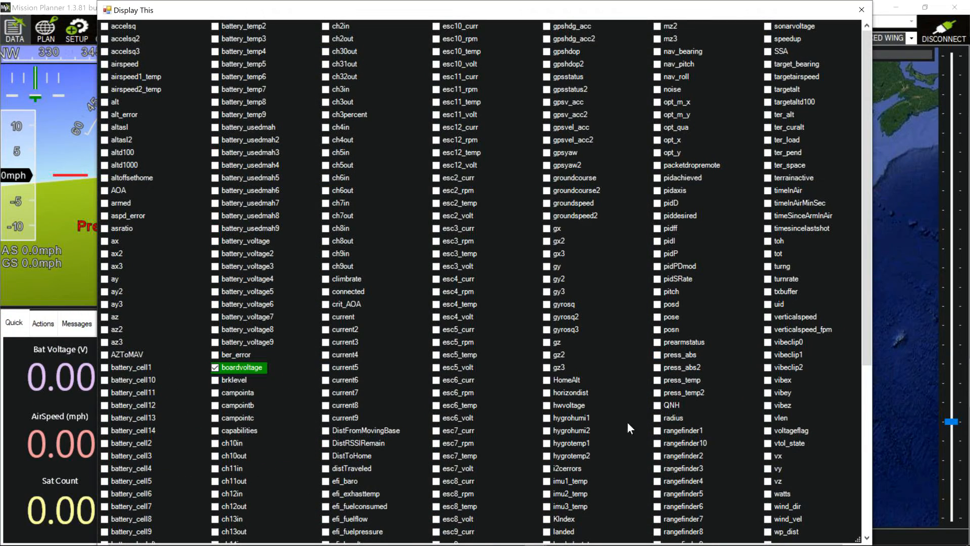
{"action": "left_click", "coordinate": [859, 9]}
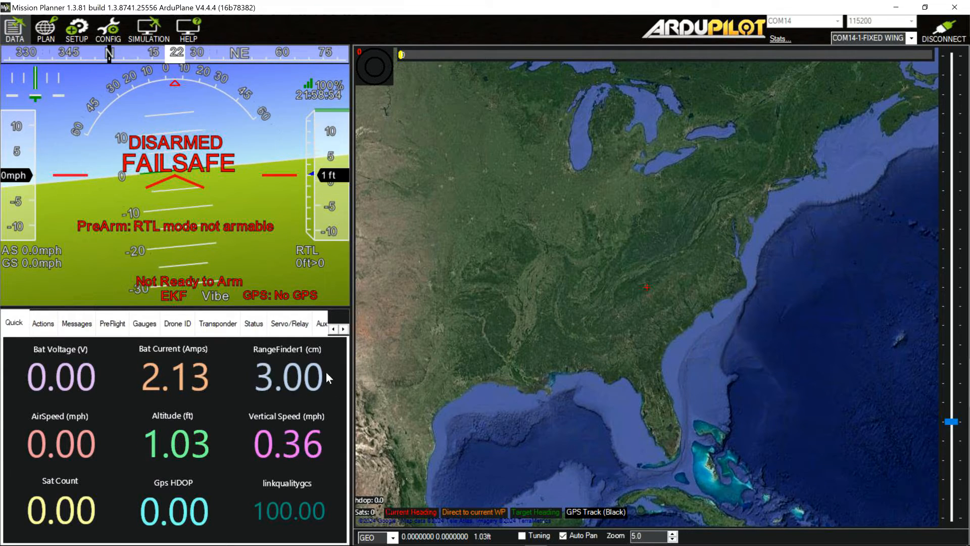
{"action": "mouse_move", "coordinate": [483, 380]}
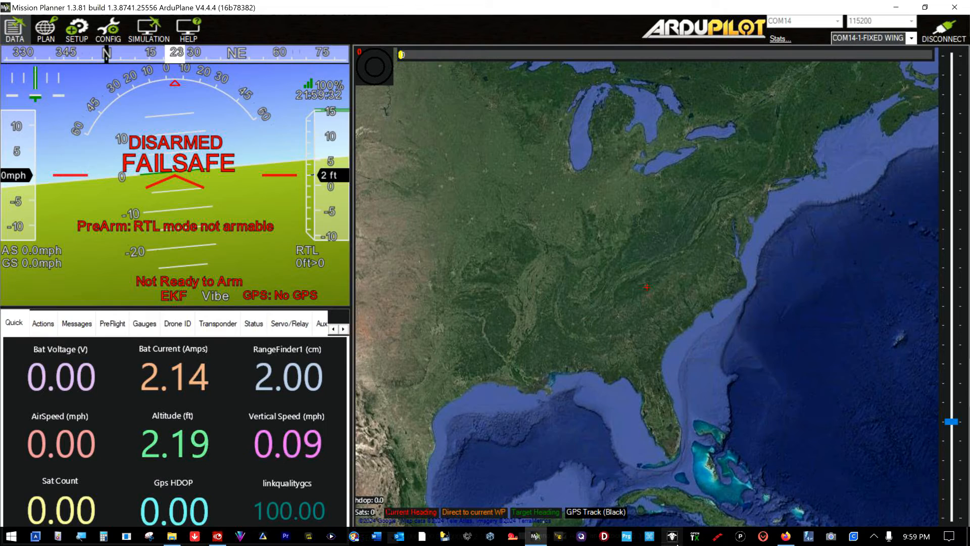
{"action": "left_click", "coordinate": [786, 535]}
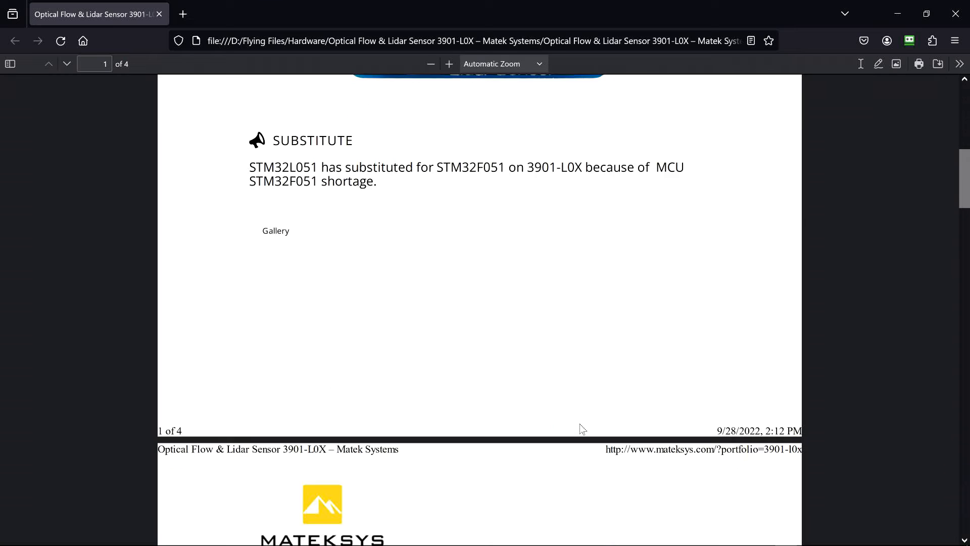
Scroll the 3901-L0X datasheet down to its Specifications section (8–200 cm range, MSP protocol)
{"action": "scroll", "scroll_direction": "down", "scroll_amount": 3}
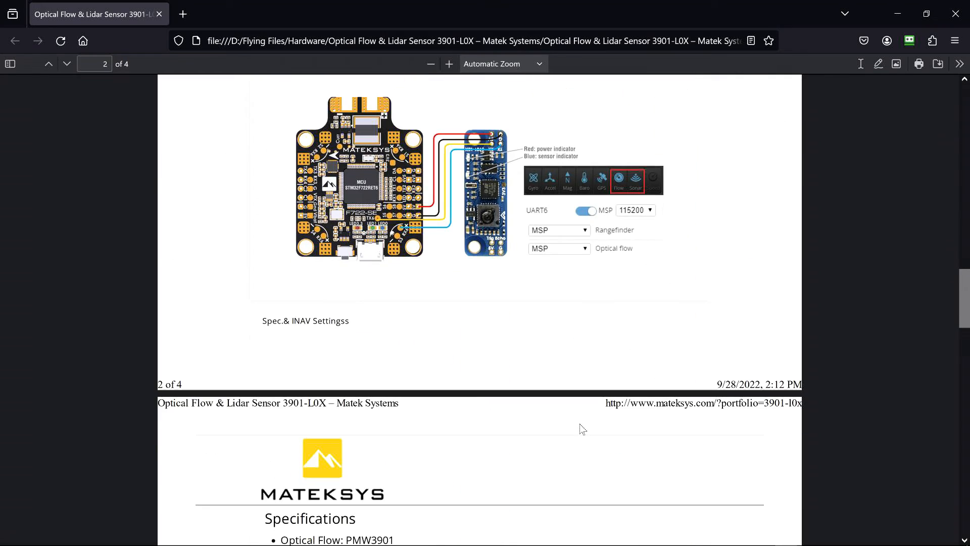
{"action": "scroll", "scroll_direction": "down", "scroll_amount": 3}
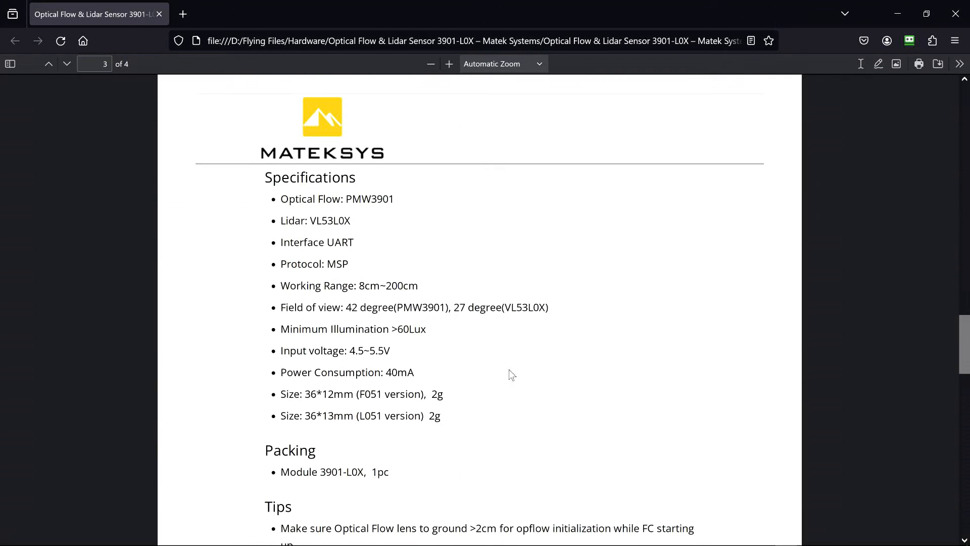
{"action": "mouse_move", "coordinate": [369, 298]}
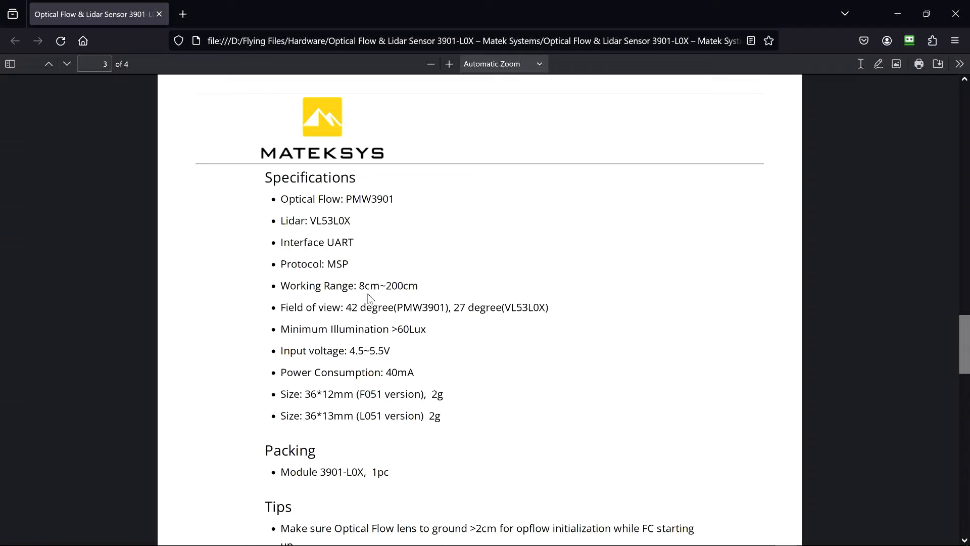
{"action": "mouse_move", "coordinate": [374, 300]}
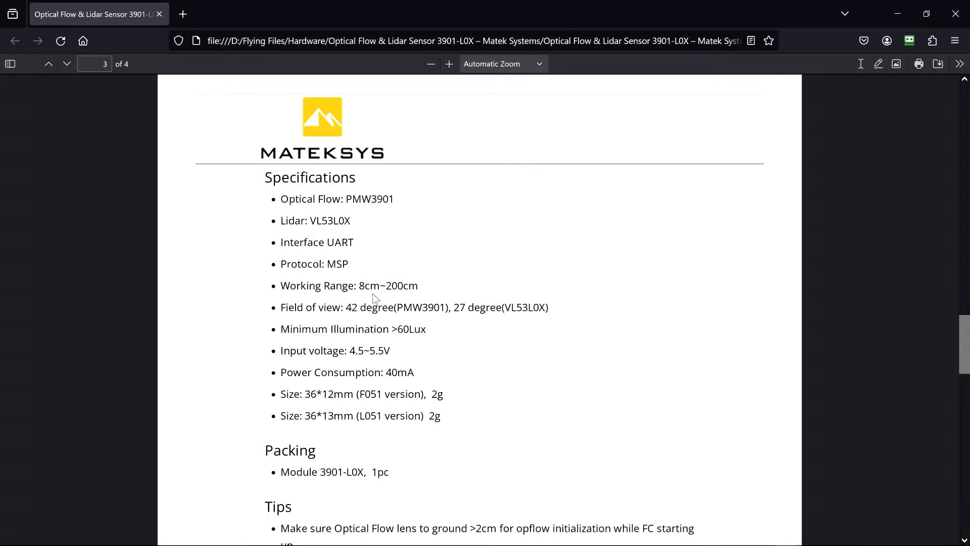
{"action": "mouse_move", "coordinate": [398, 297]}
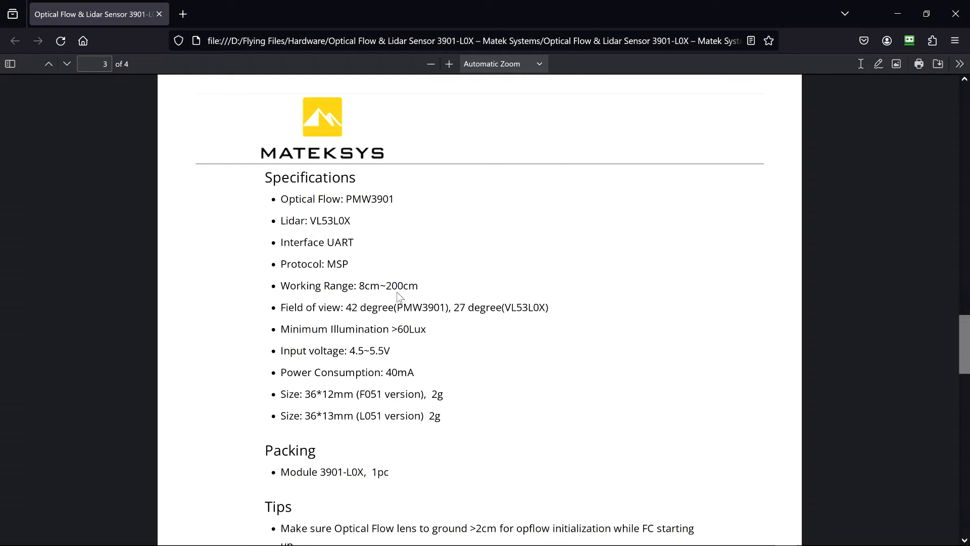
{"action": "mouse_move", "coordinate": [330, 321]}
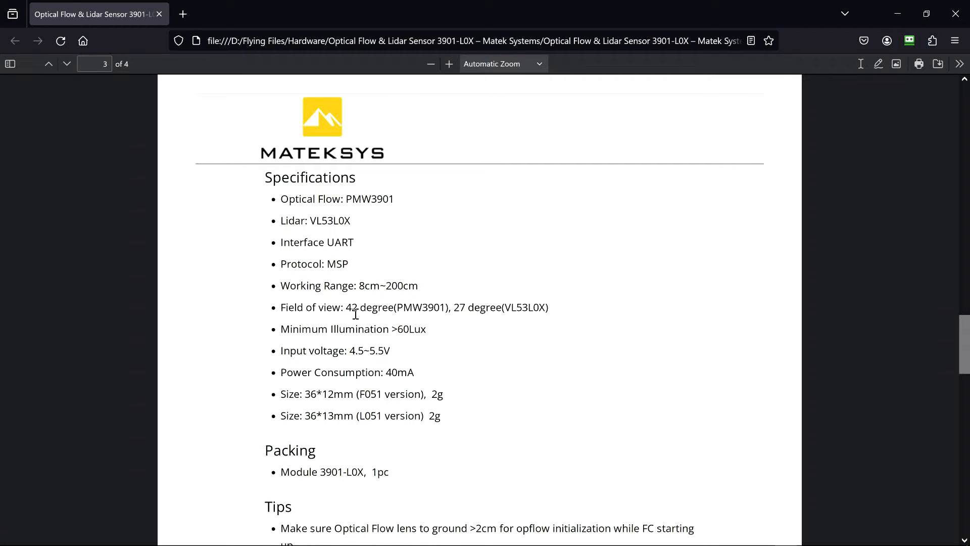
{"action": "mouse_move", "coordinate": [359, 320]}
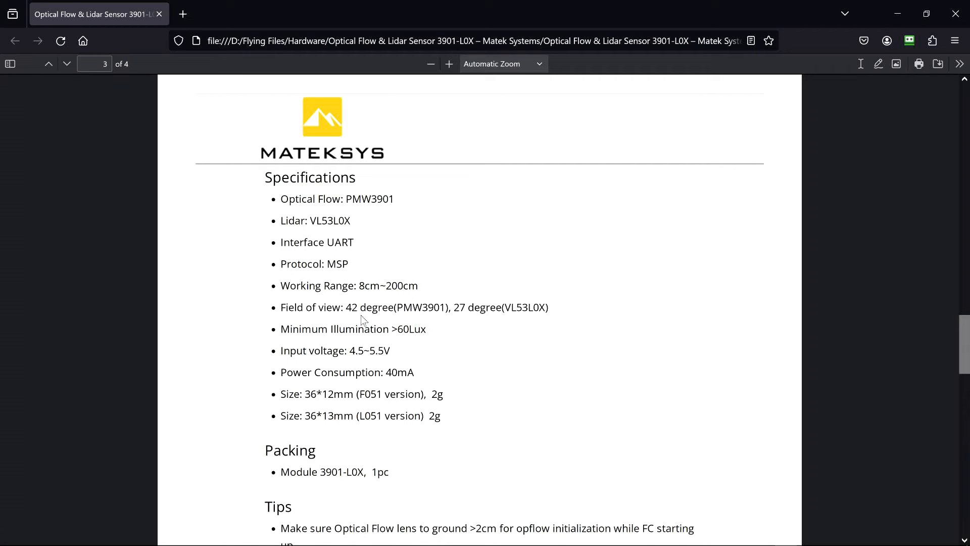
{"action": "mouse_move", "coordinate": [391, 316]}
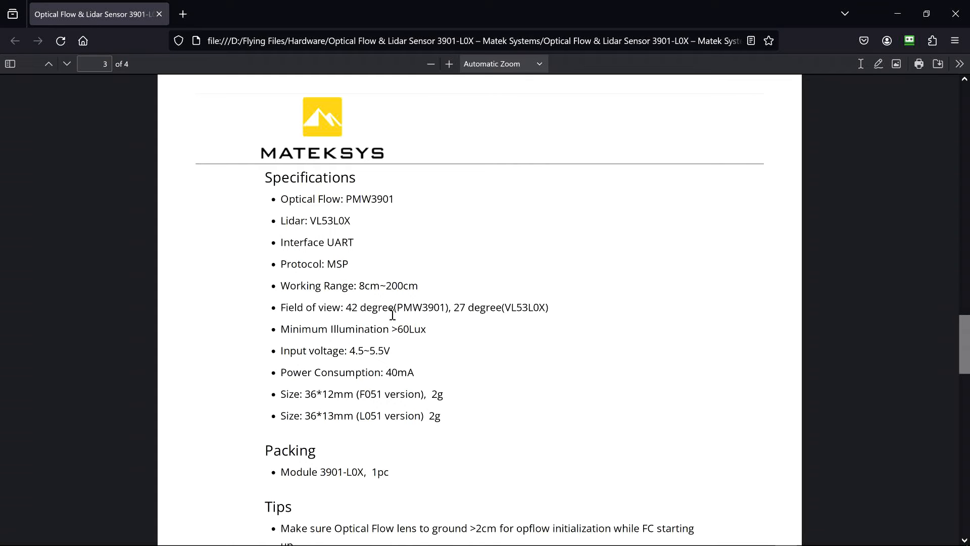
{"action": "mouse_move", "coordinate": [427, 314]}
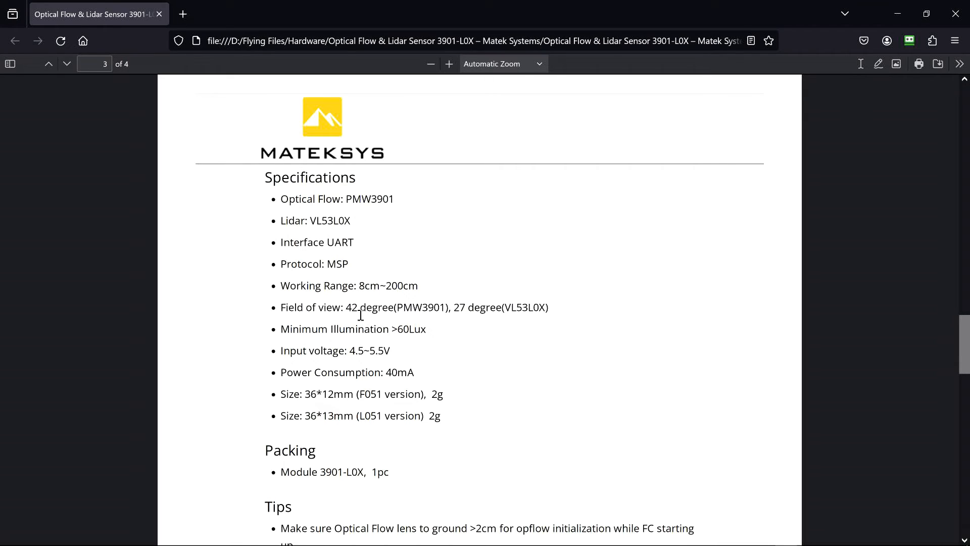
{"action": "mouse_move", "coordinate": [464, 321]}
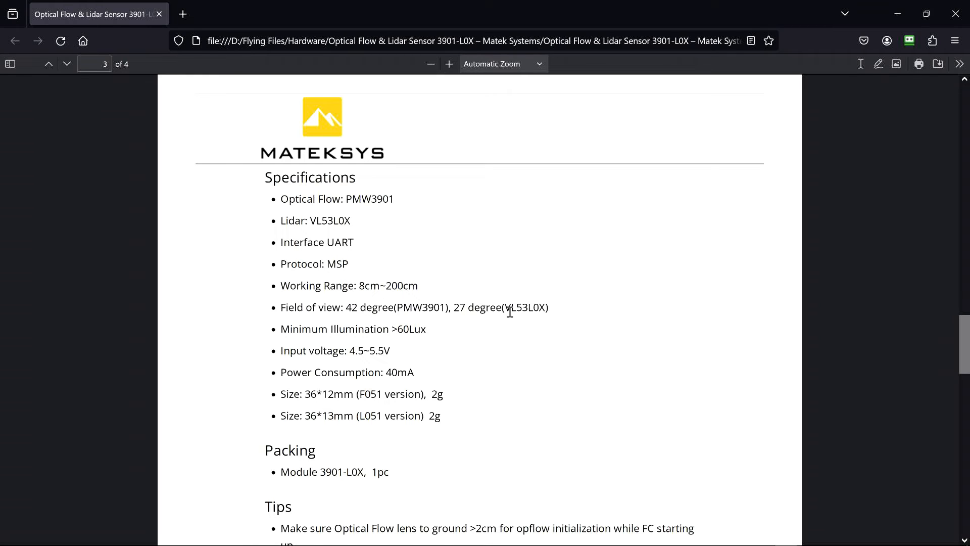
{"action": "mouse_move", "coordinate": [542, 330]}
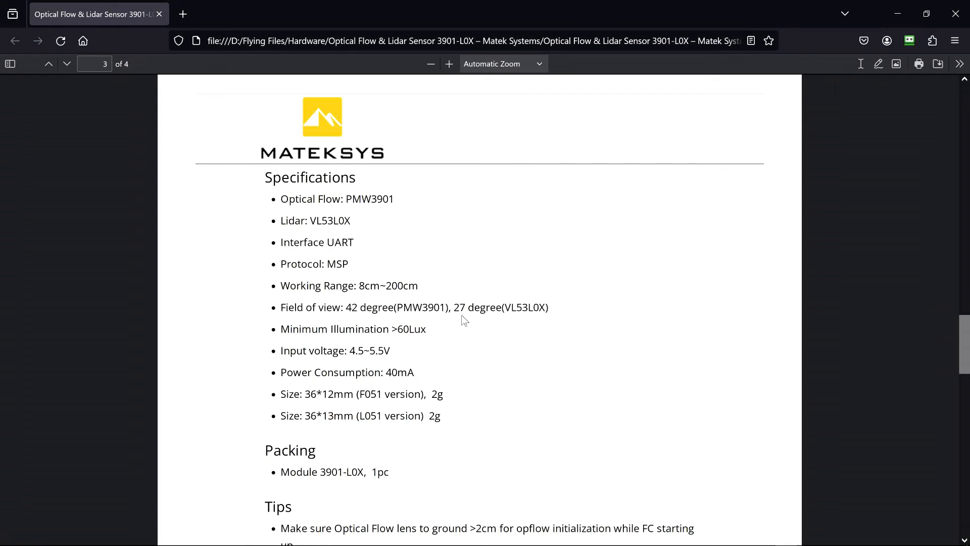
{"action": "mouse_move", "coordinate": [445, 321]}
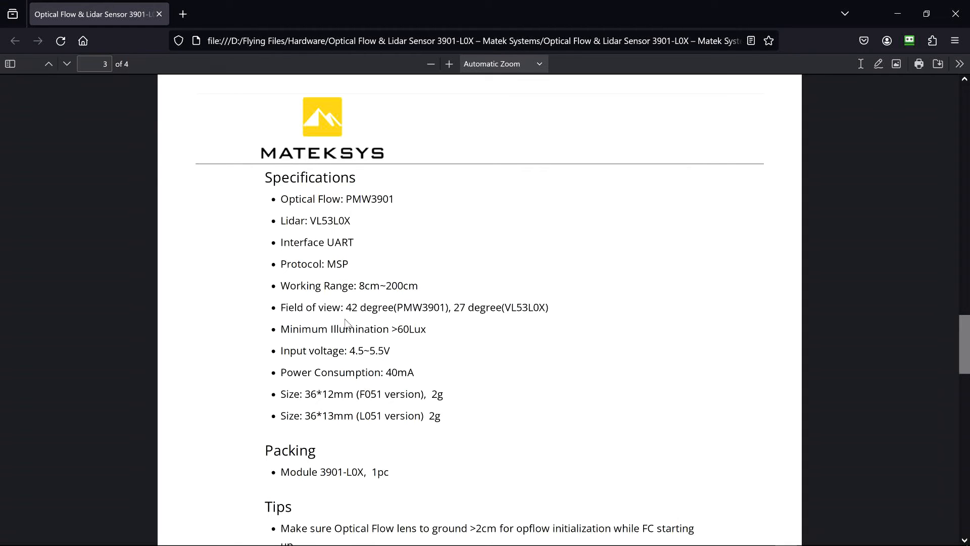
{"action": "mouse_move", "coordinate": [457, 328]}
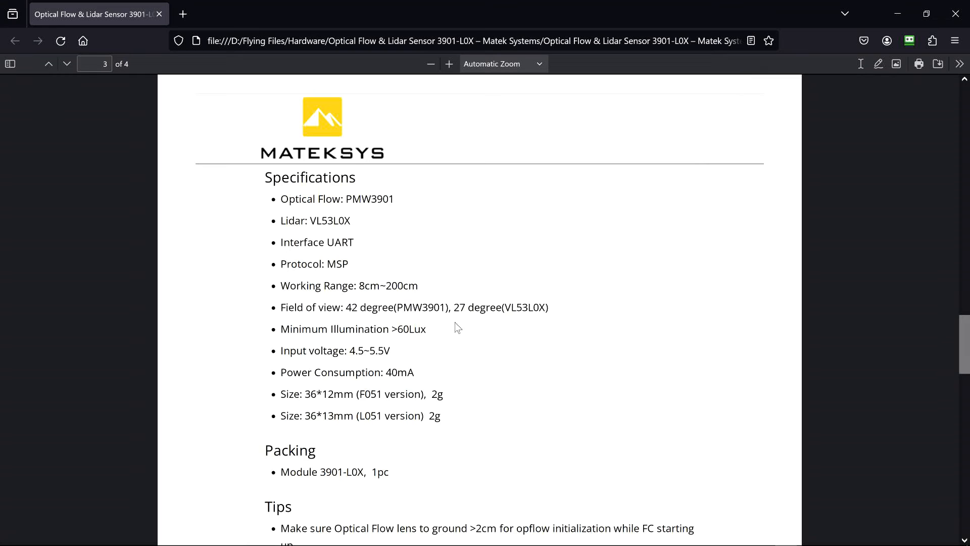
{"action": "mouse_move", "coordinate": [424, 368]}
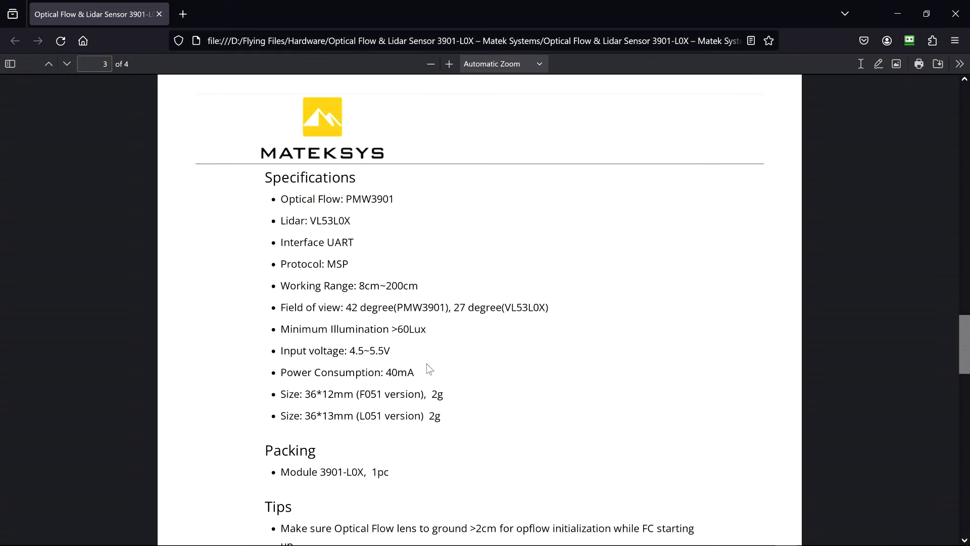
{"action": "mouse_move", "coordinate": [432, 379]}
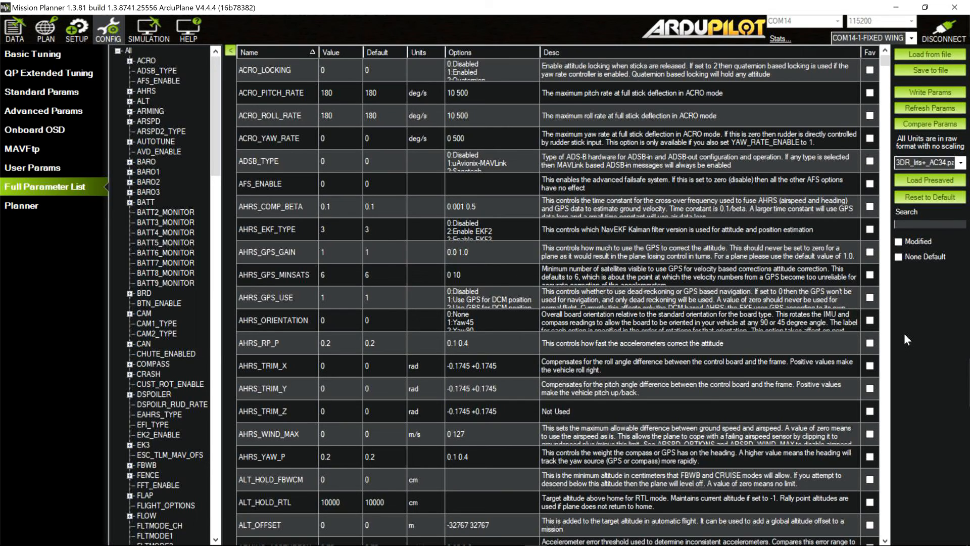
Filter the Full Parameter List with 'lan' to show only the LAND_ parameters
{"action": "type", "text": "land"}
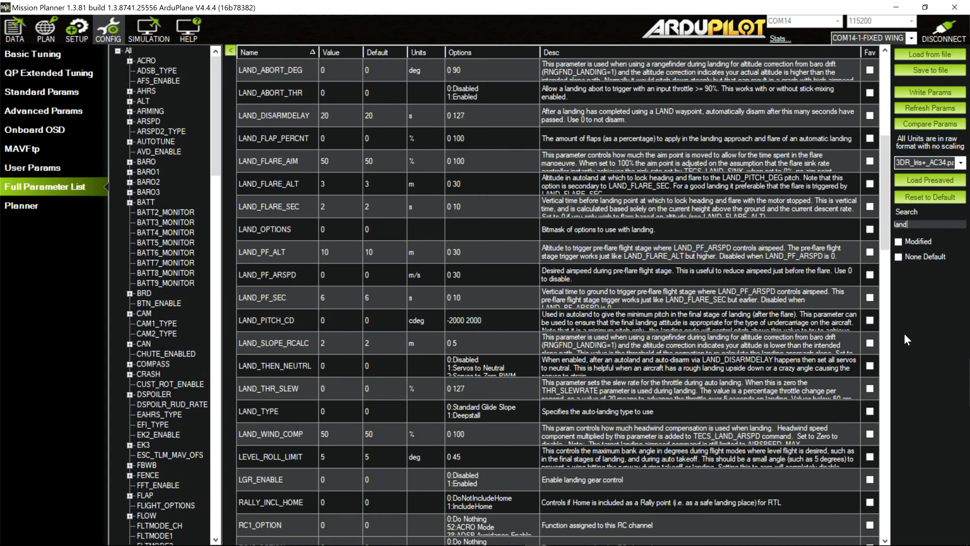
{"action": "mouse_move", "coordinate": [400, 168]}
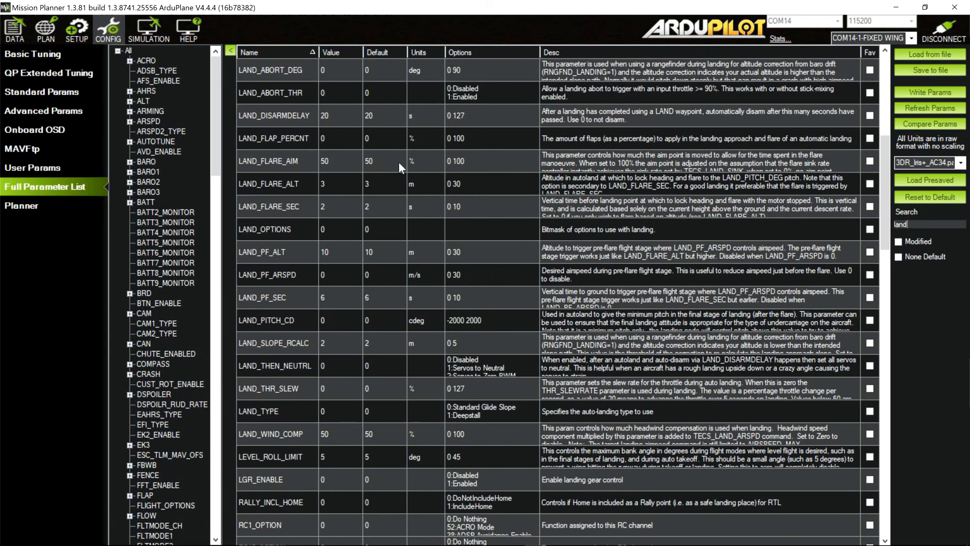
{"action": "mouse_move", "coordinate": [255, 171]}
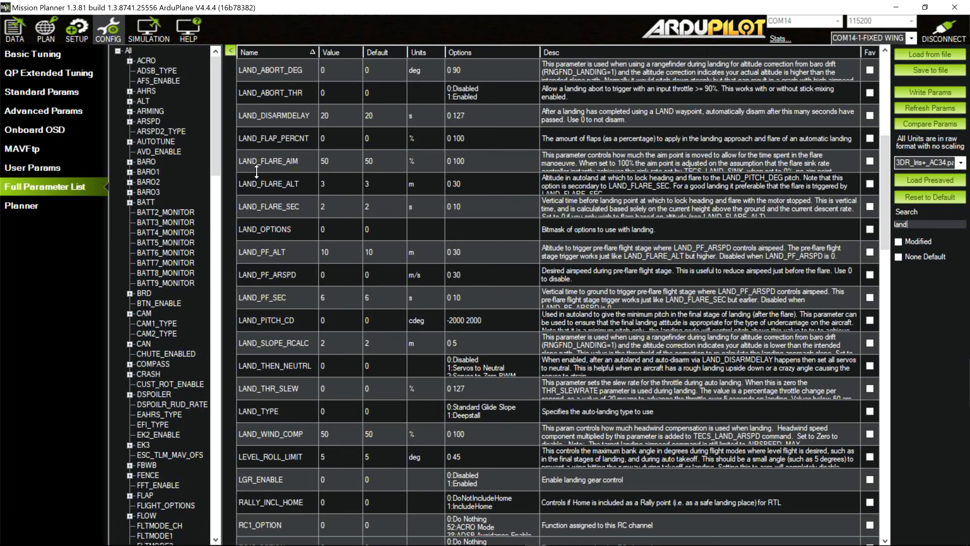
{"action": "mouse_move", "coordinate": [275, 482]}
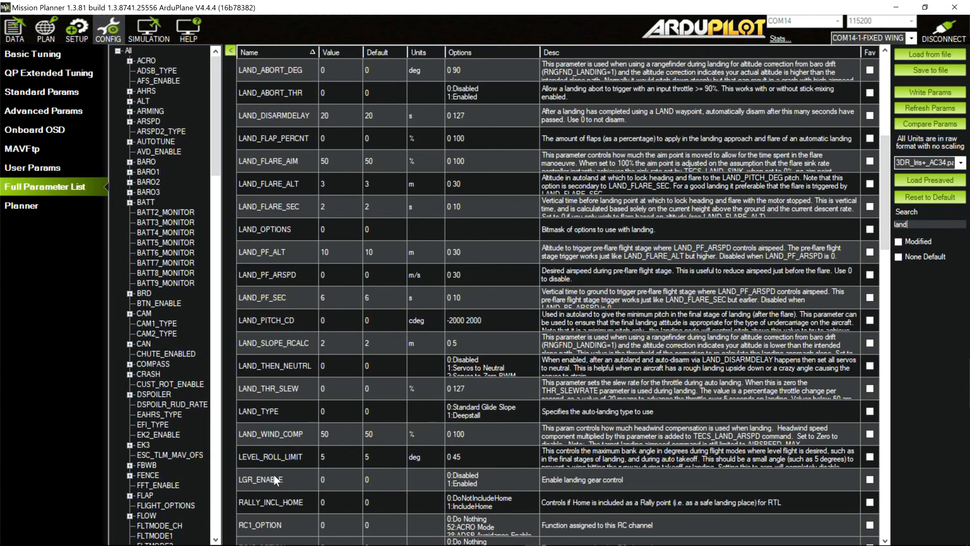
{"action": "mouse_move", "coordinate": [301, 101]}
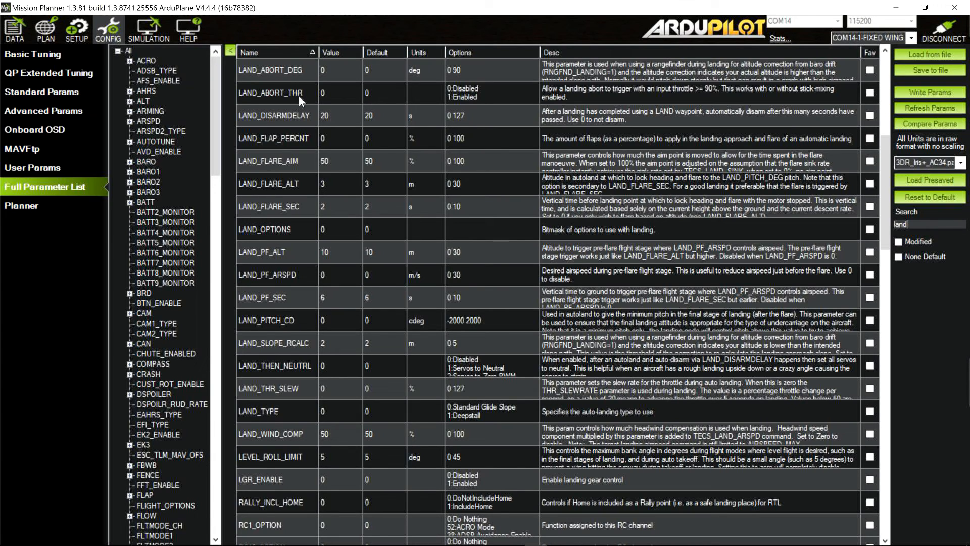
{"action": "mouse_move", "coordinate": [297, 187]}
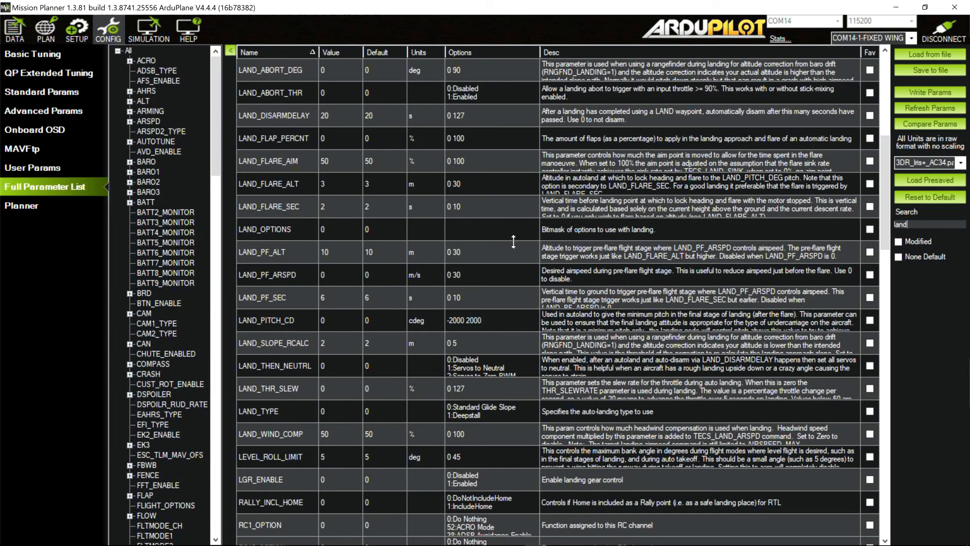
{"action": "mouse_move", "coordinate": [510, 254]}
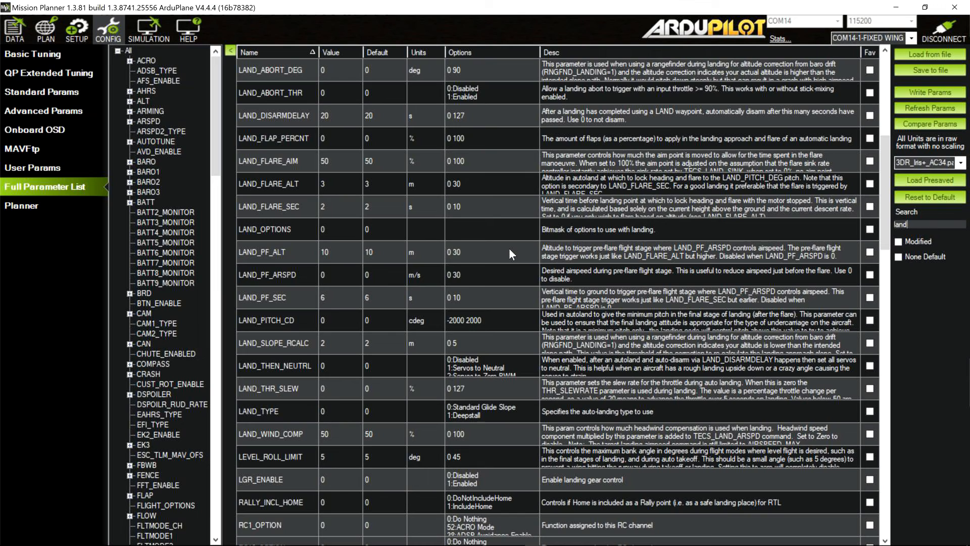
{"action": "mouse_move", "coordinate": [520, 257]}
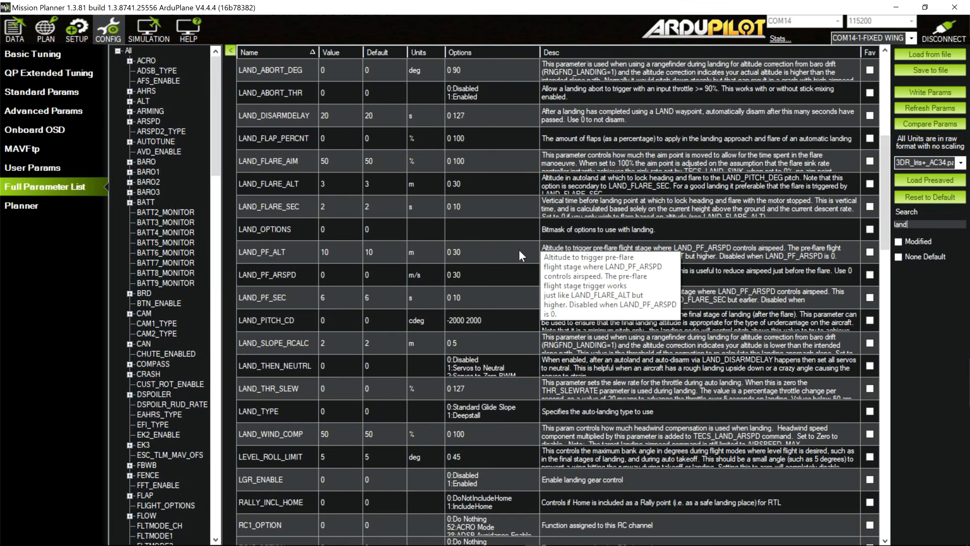
{"action": "mouse_move", "coordinate": [432, 310]}
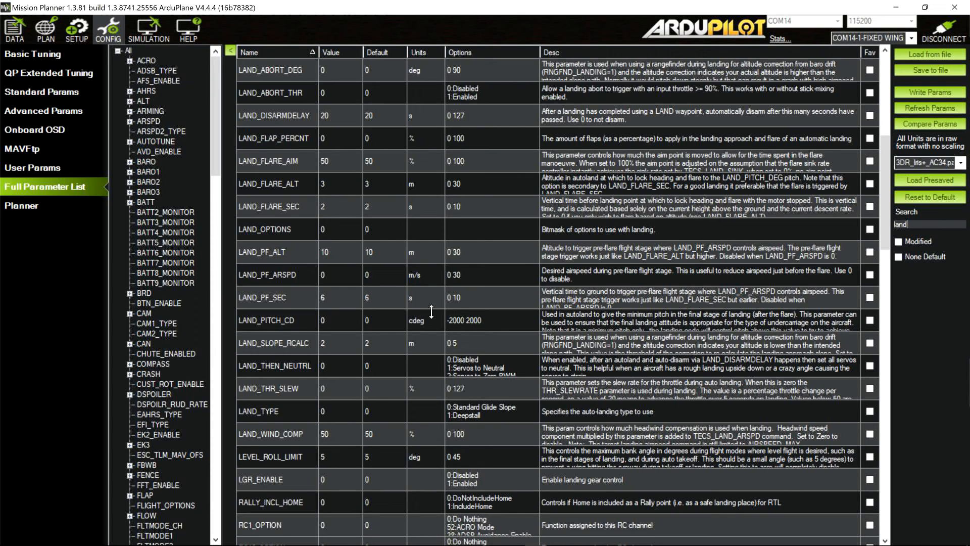
{"action": "mouse_move", "coordinate": [289, 286]}
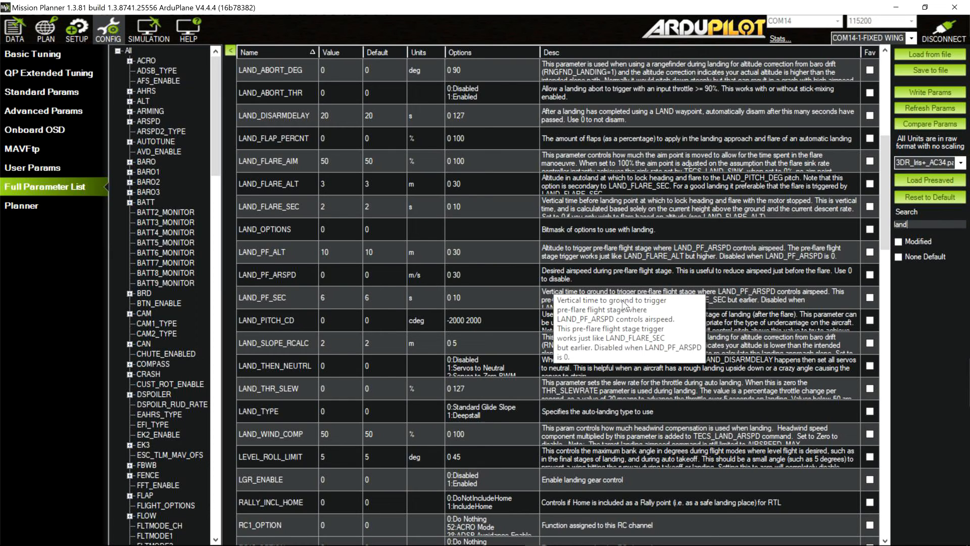
{"action": "mouse_move", "coordinate": [525, 22]}
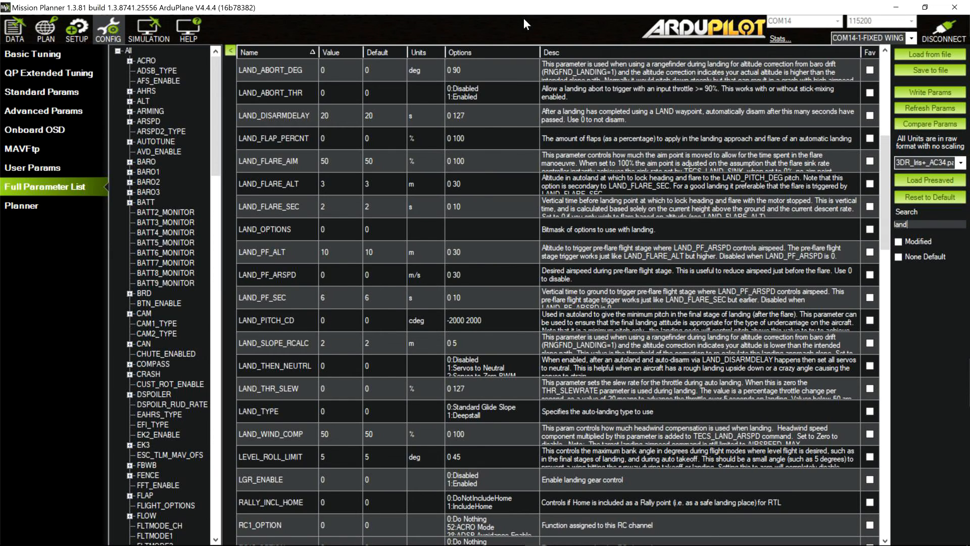